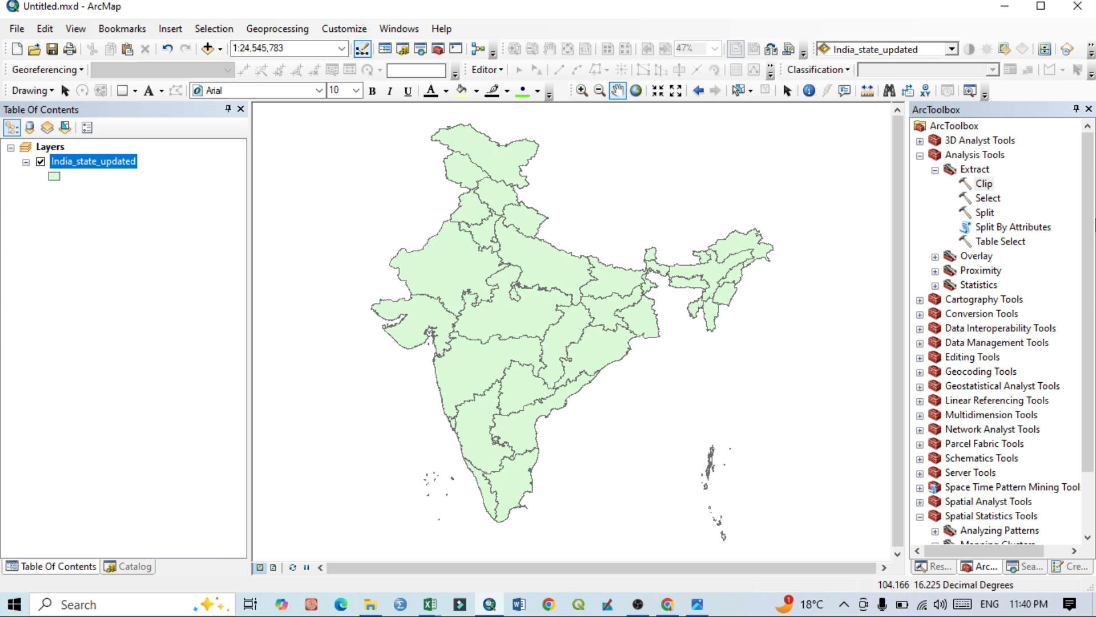
{"action": "mouse_move", "coordinate": [1028, 199]}
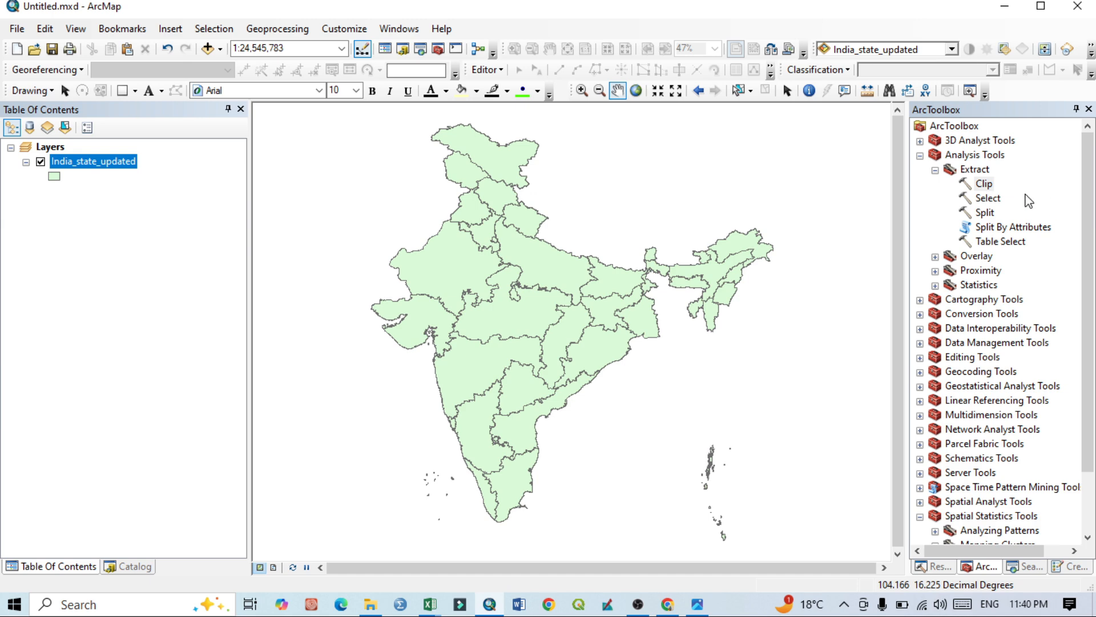
{"action": "mouse_move", "coordinate": [350, 161]}
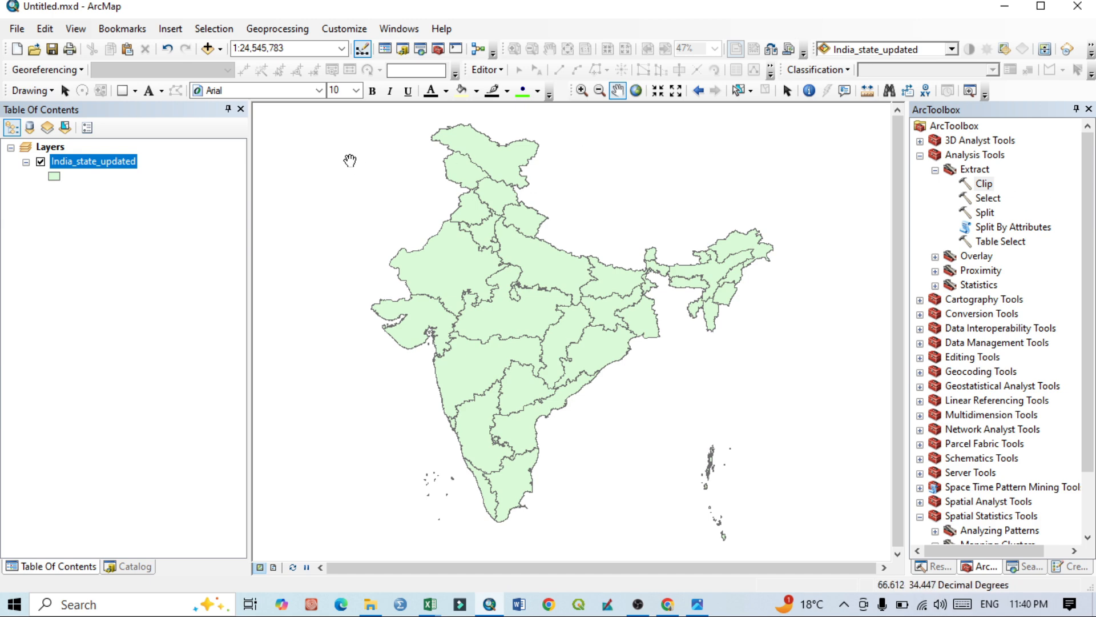
{"action": "mouse_move", "coordinate": [607, 311]}
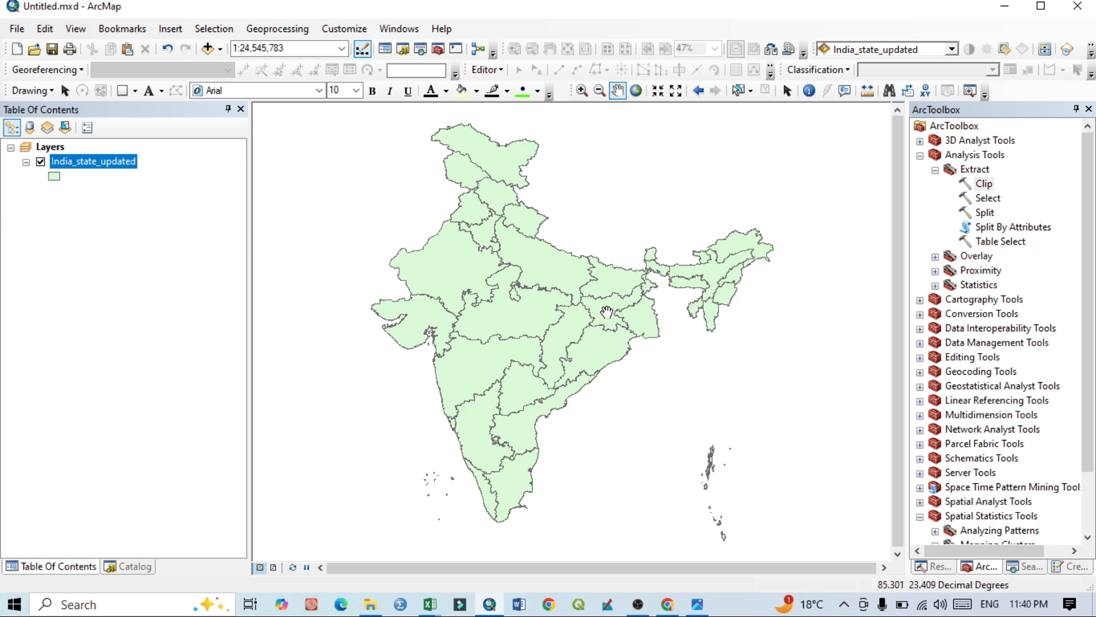
{"action": "mouse_move", "coordinate": [502, 376]}
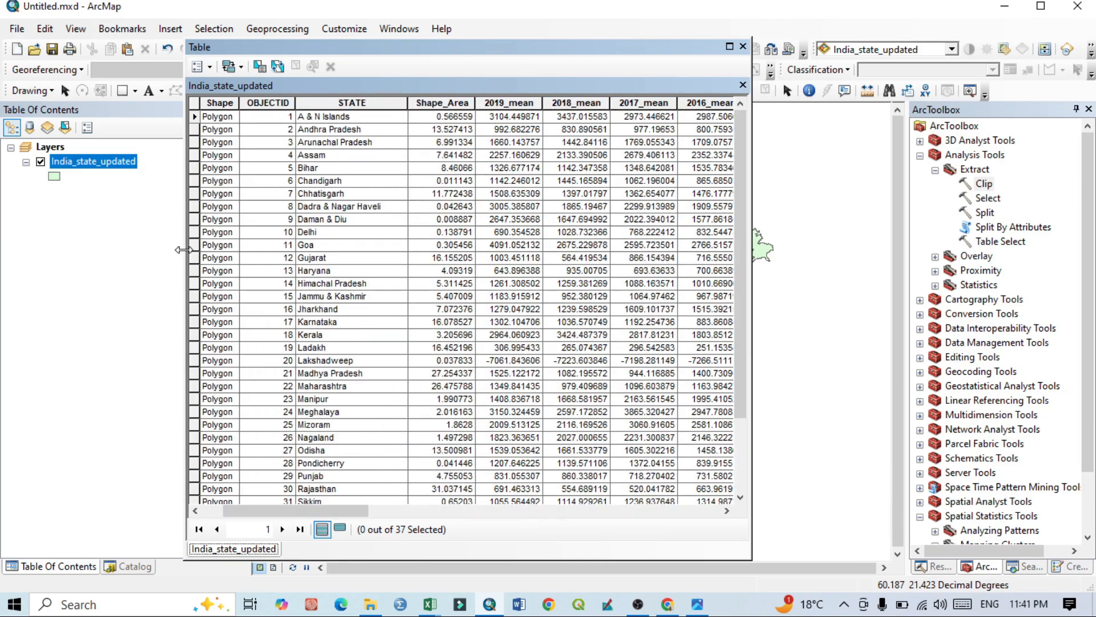
Scroll across the India_state_updated attribute table, then bring up datafile.csv in Excel.
{"action": "scroll", "scroll_direction": "right", "scroll_amount": 3}
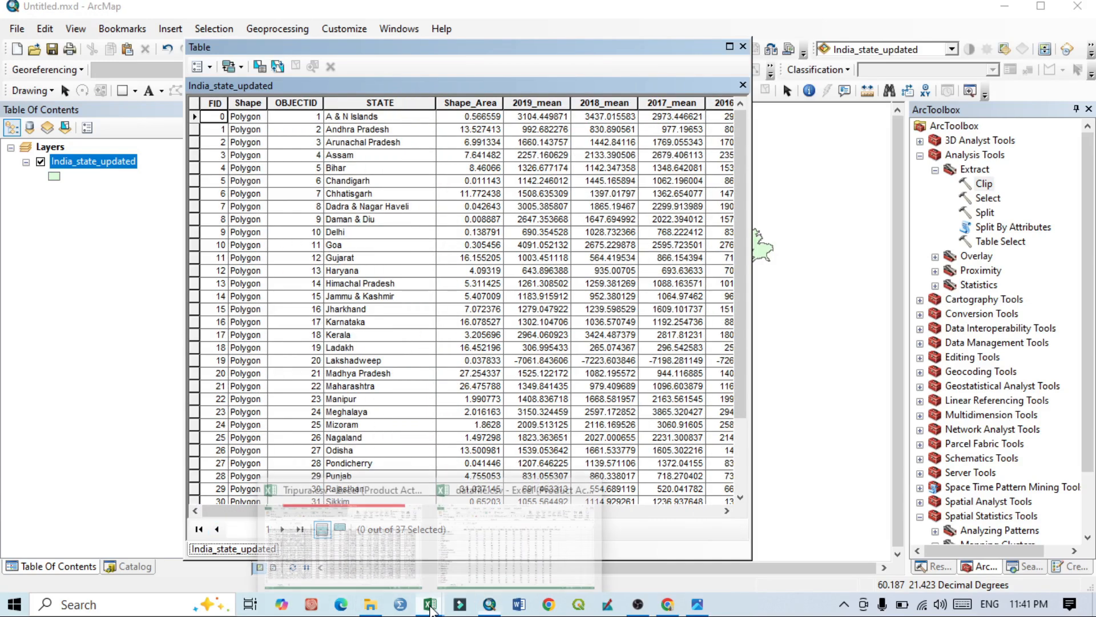
{"action": "left_click", "coordinate": [429, 604]}
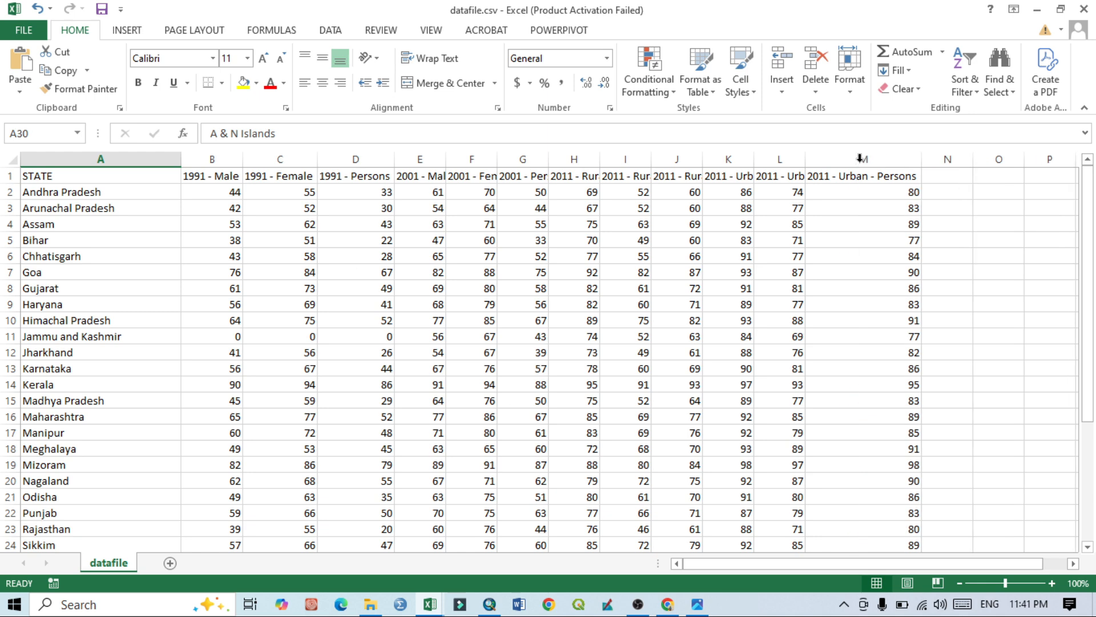
{"action": "mouse_move", "coordinate": [401, 395]}
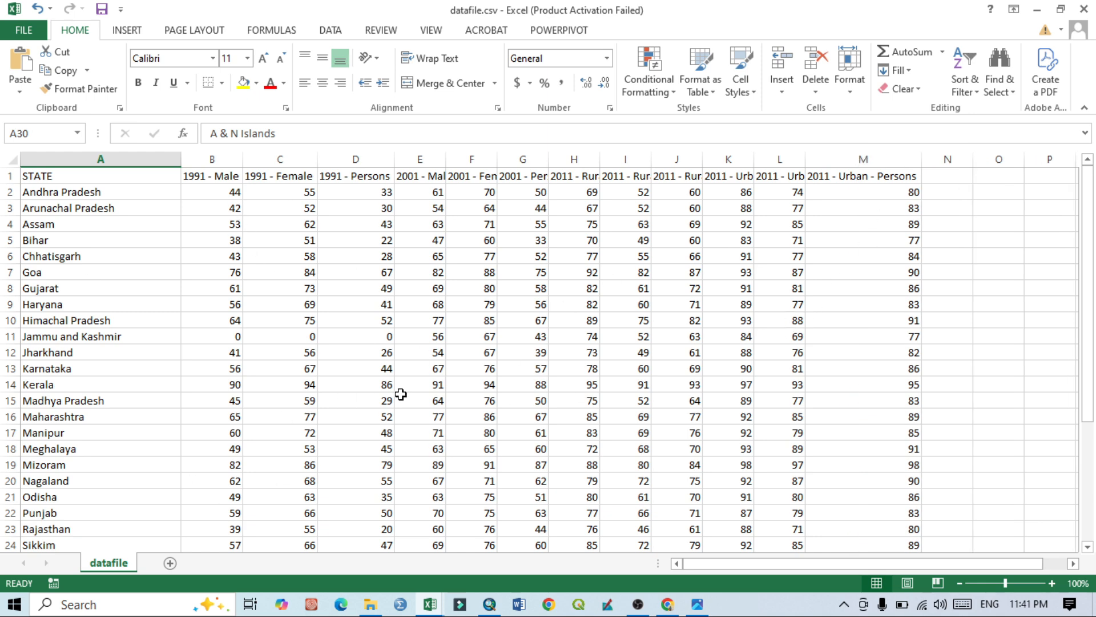
Scroll the datafile sheet down to A & N Islands, then return to ArcMap.
{"action": "scroll", "scroll_direction": "down", "scroll_amount": 3}
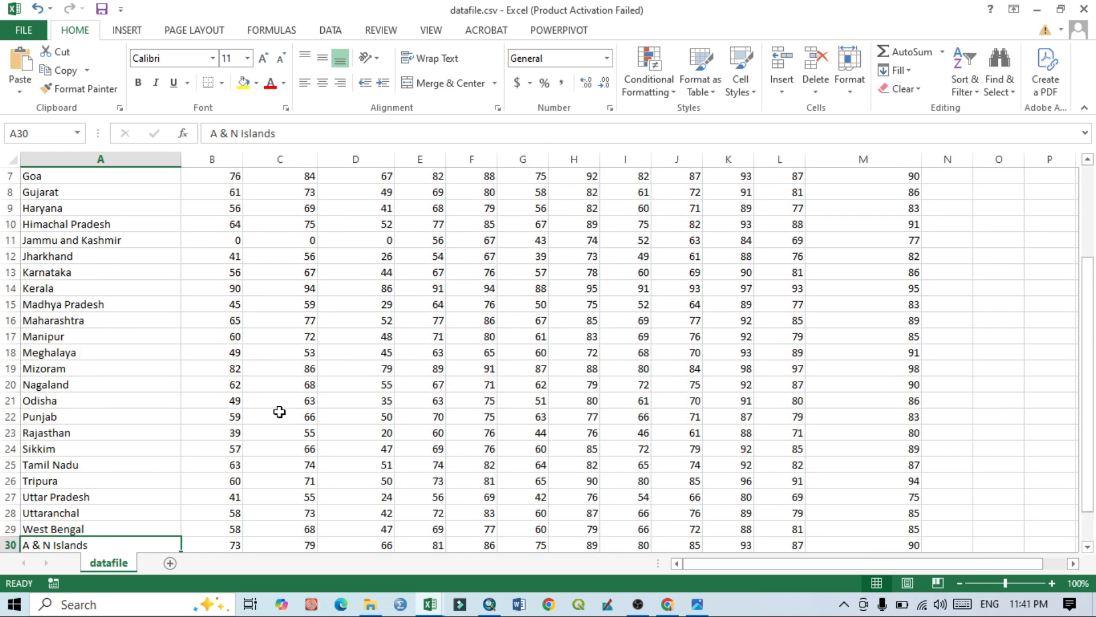
{"action": "left_click", "coordinate": [488, 604]}
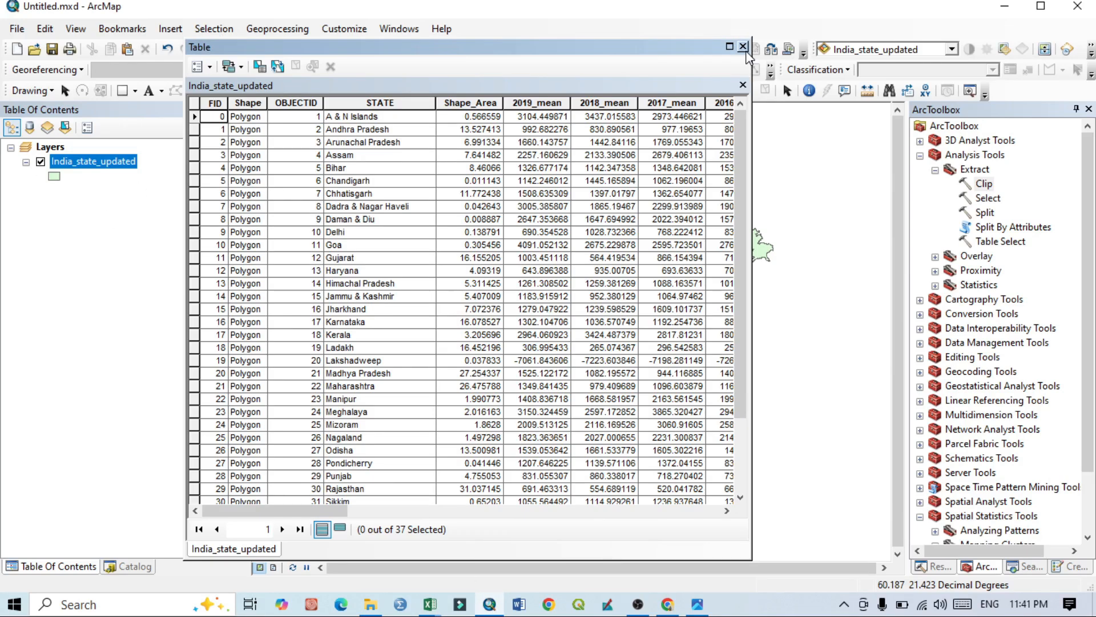
Reopen the India_state_updated attribute table, scroll its yearly mean columns, then return to Excel.
{"action": "right_click", "coordinate": [93, 161]}
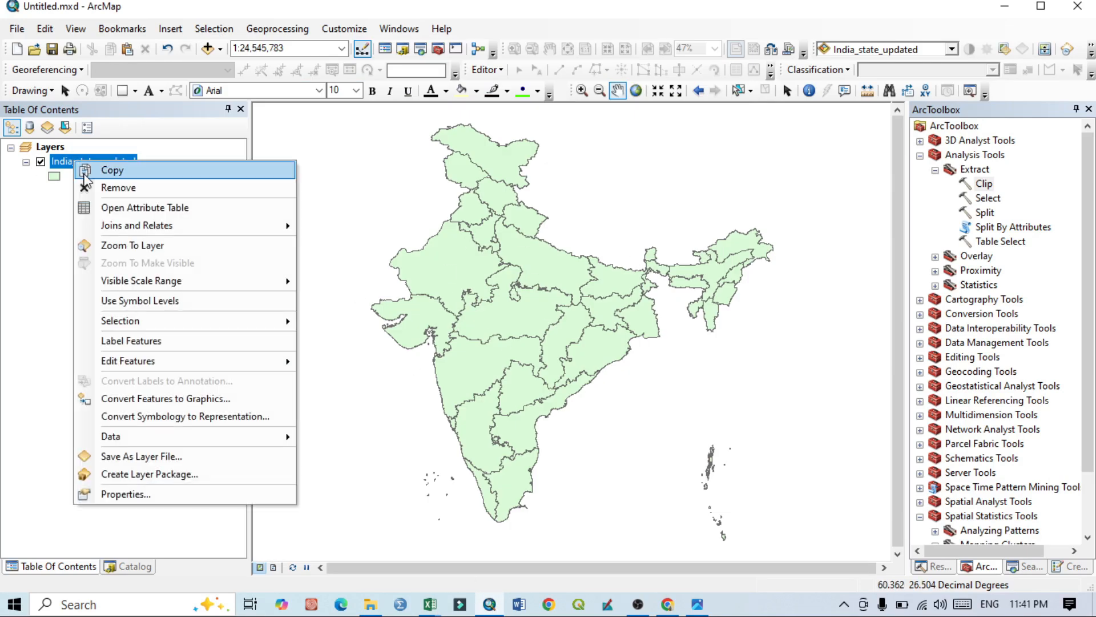
{"action": "left_click", "coordinate": [145, 207]}
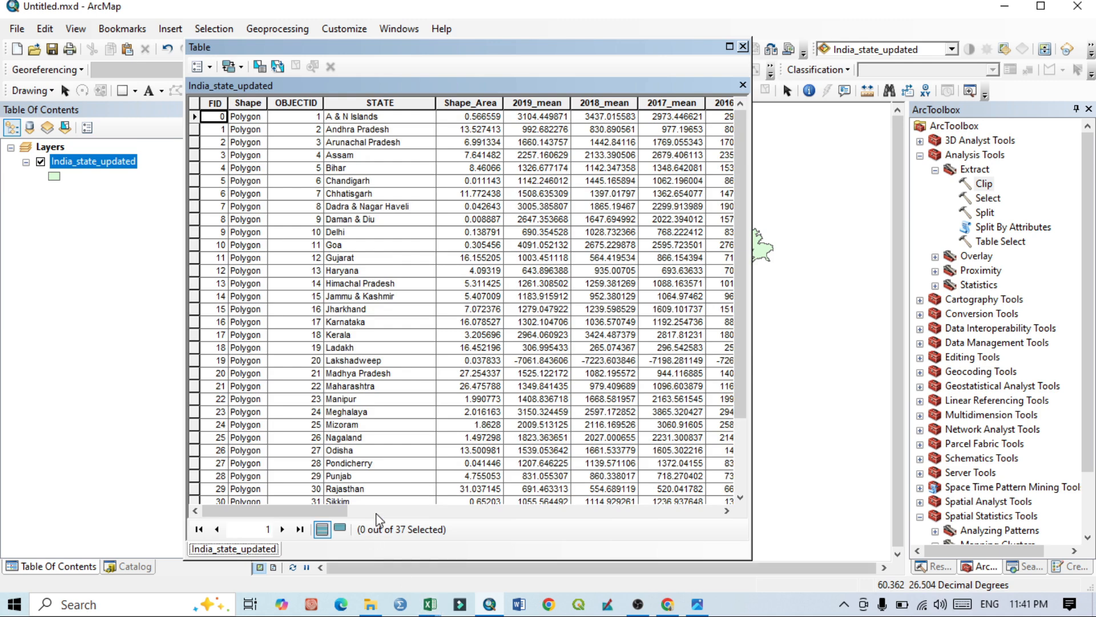
{"action": "scroll", "scroll_direction": "right", "scroll_amount": 3}
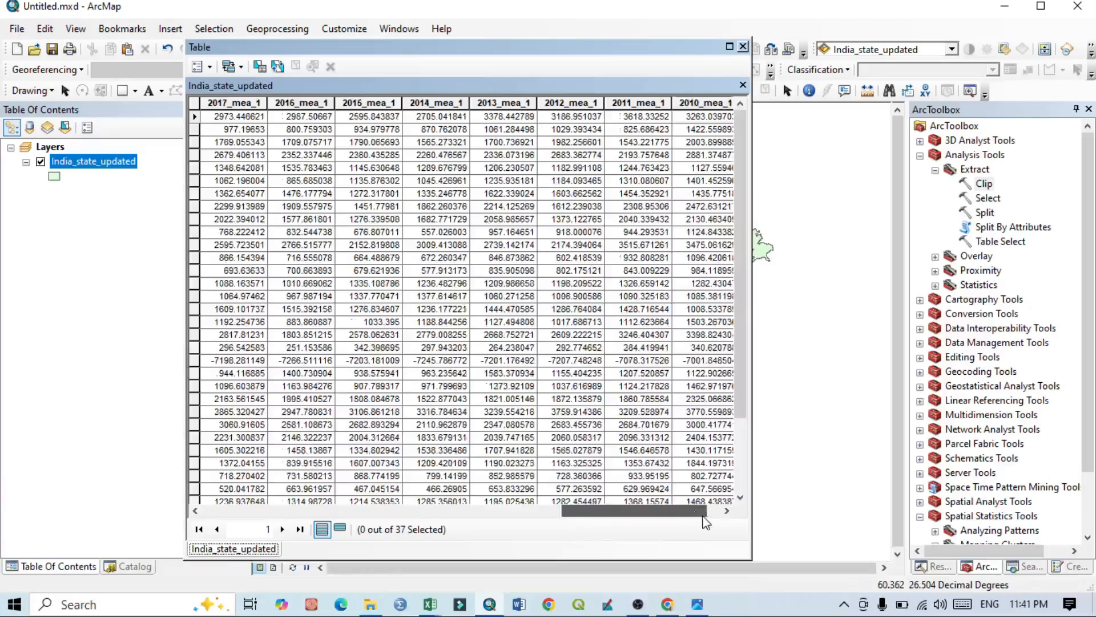
{"action": "scroll", "scroll_direction": "left", "scroll_amount": 3}
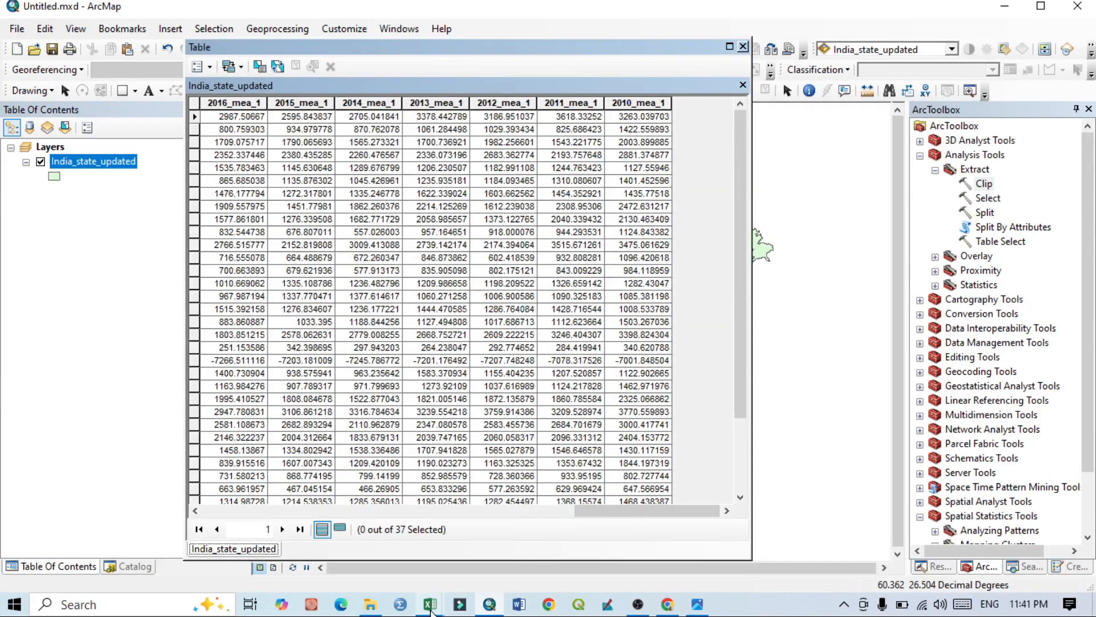
{"action": "left_click", "coordinate": [429, 603]}
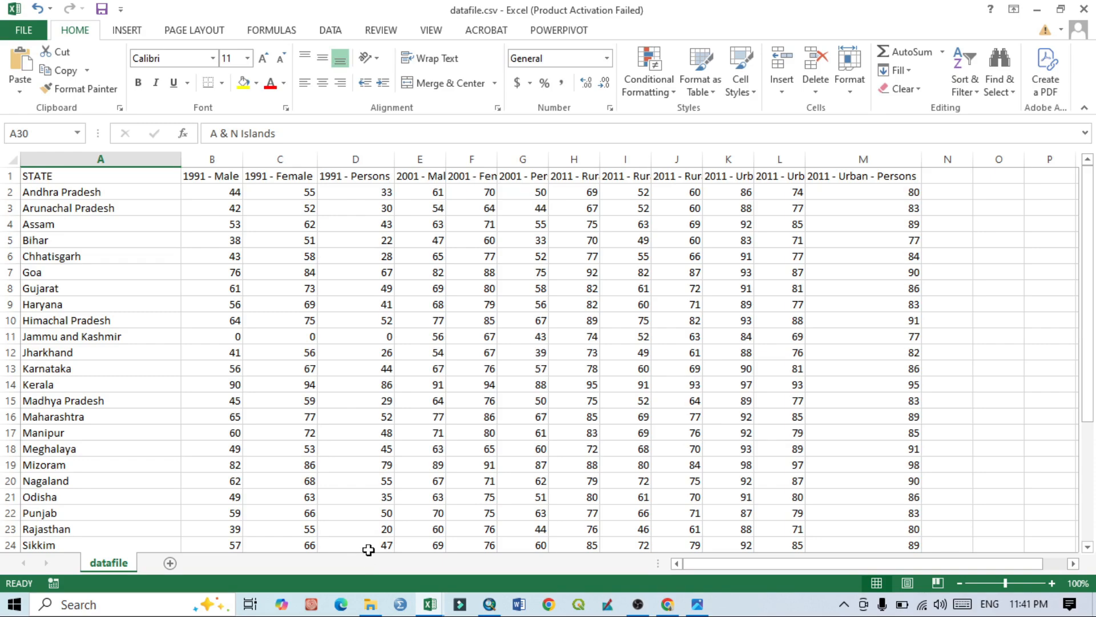
Start Save As and browse to the Desktop\EXCEL FILE folder.
{"action": "scroll", "scroll_direction": "down", "scroll_amount": 3}
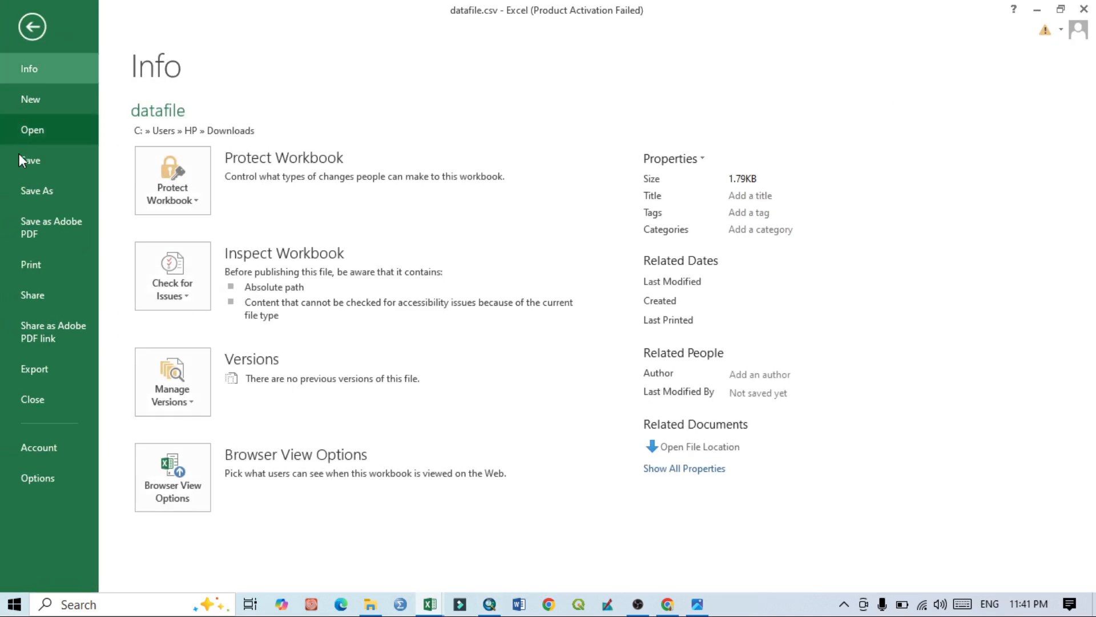
{"action": "left_click", "coordinate": [36, 190]}
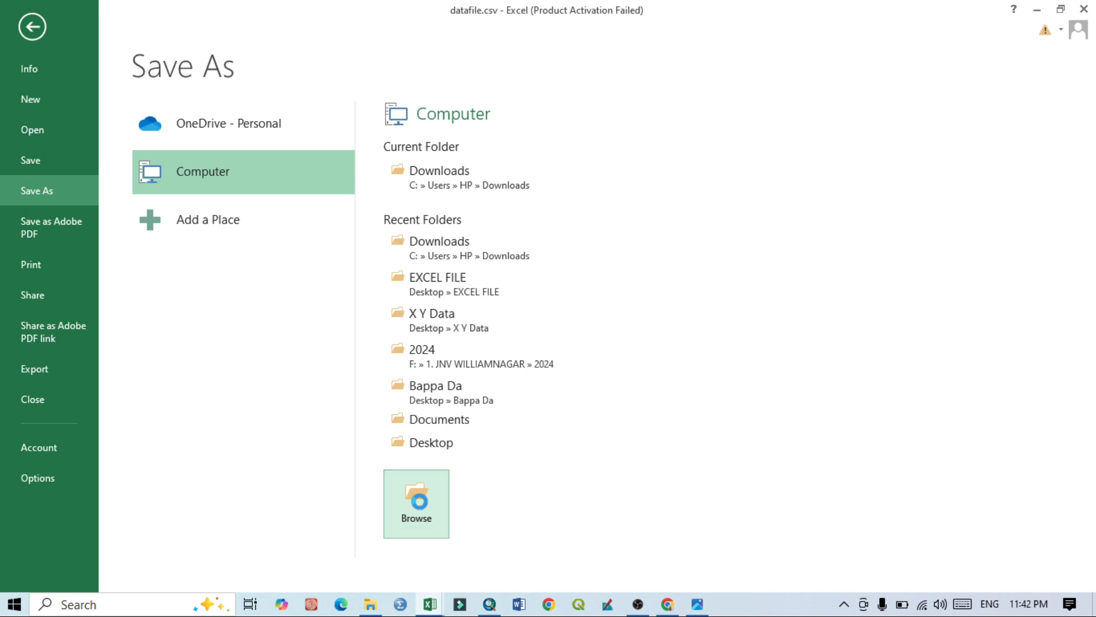
{"action": "left_click", "coordinate": [416, 502]}
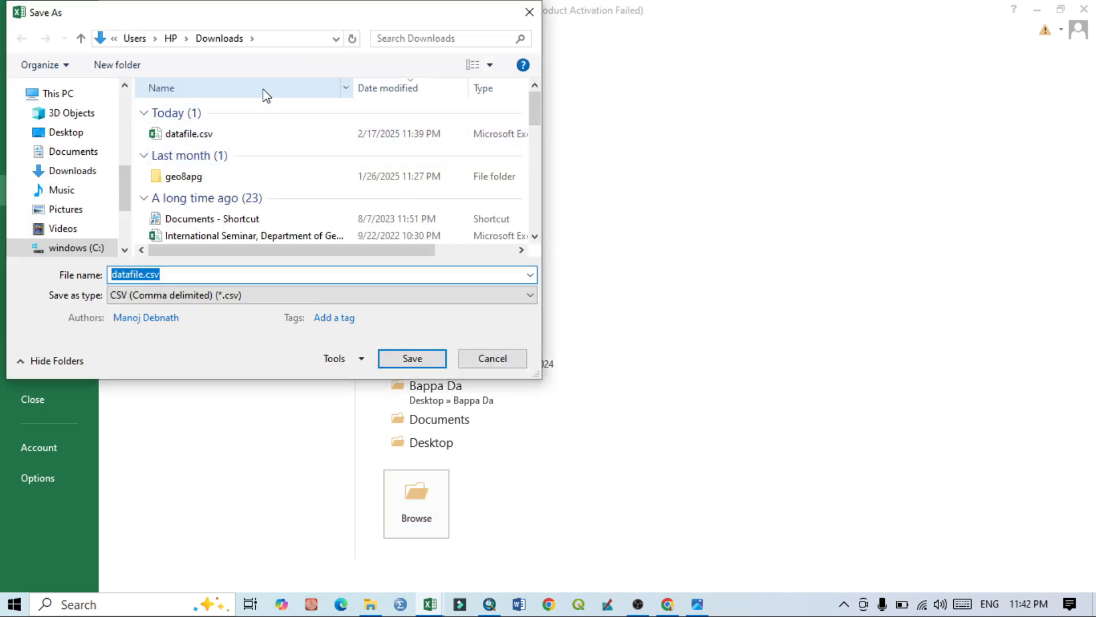
{"action": "left_click", "coordinate": [66, 132]}
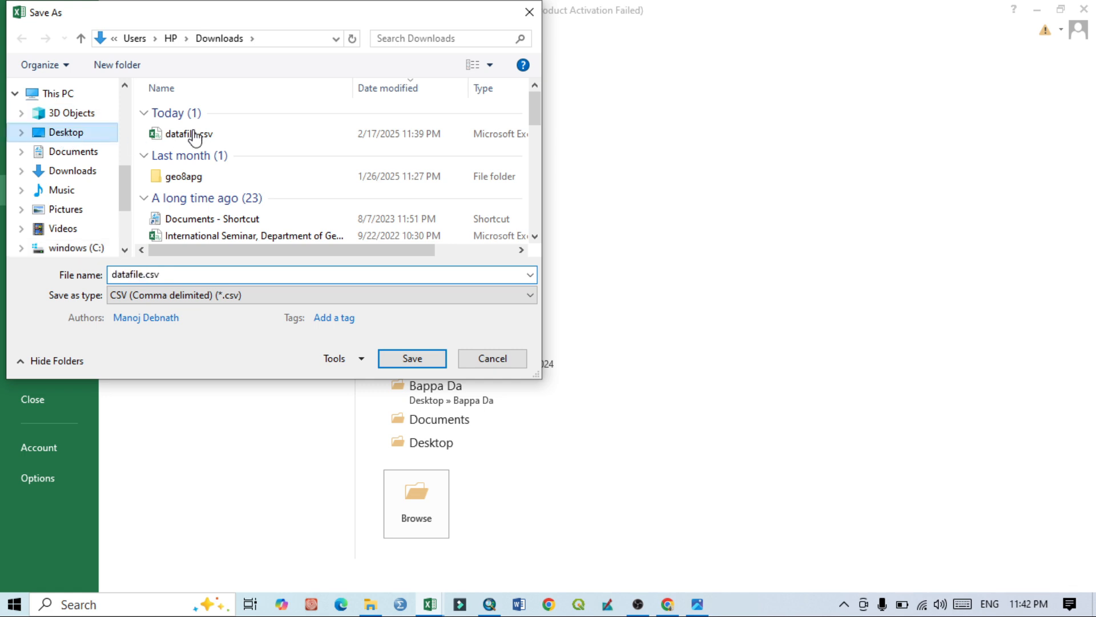
{"action": "left_click", "coordinate": [66, 132]}
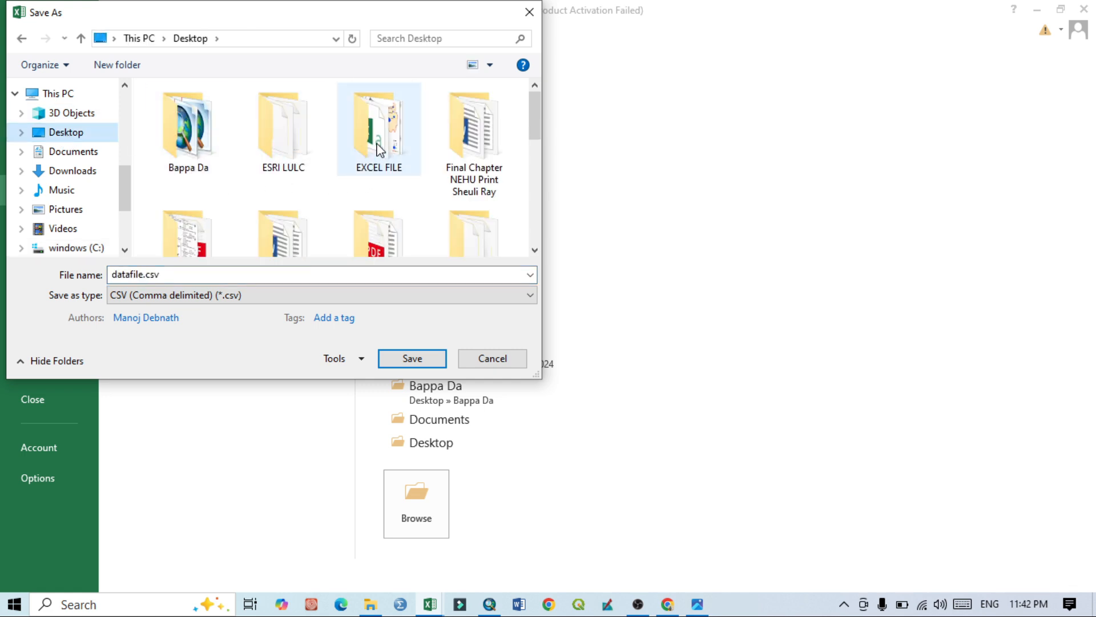
{"action": "double_click", "coordinate": [378, 126]}
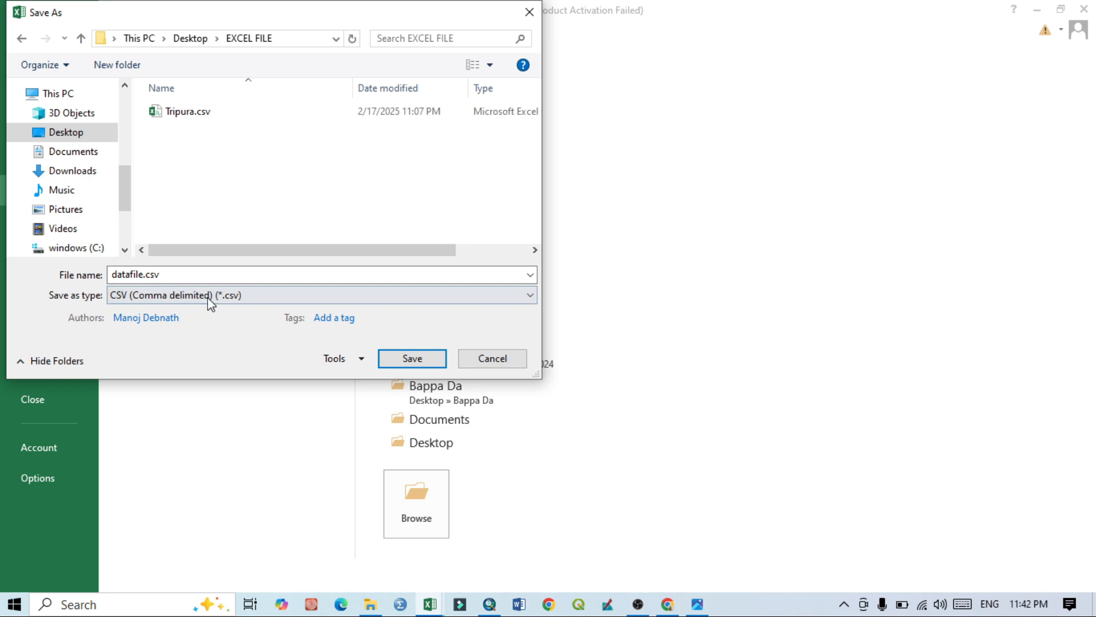
Save as comma-delimited DATA.CSV, then switch back to ArcMap.
{"action": "left_click", "coordinate": [319, 295]}
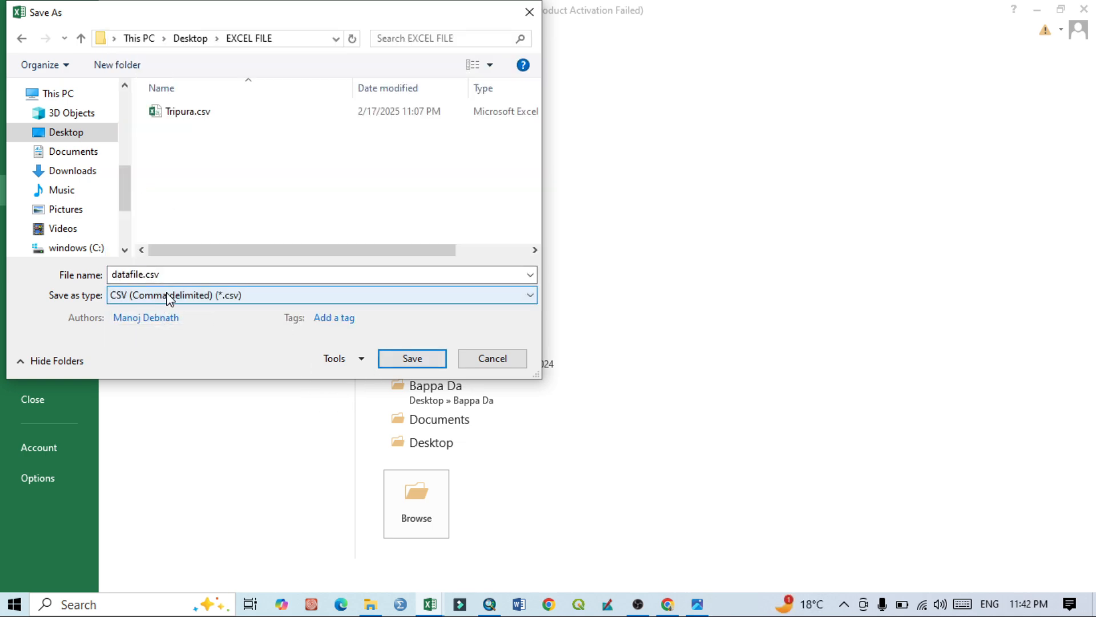
{"action": "left_click", "coordinate": [321, 295]}
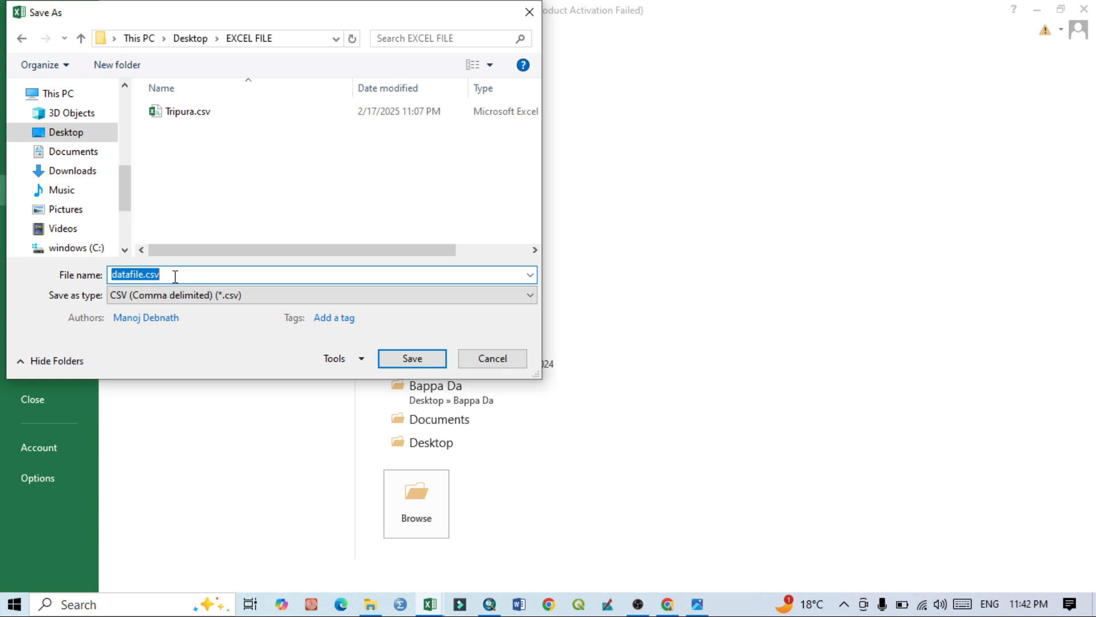
{"action": "type", "text": "DATA"}
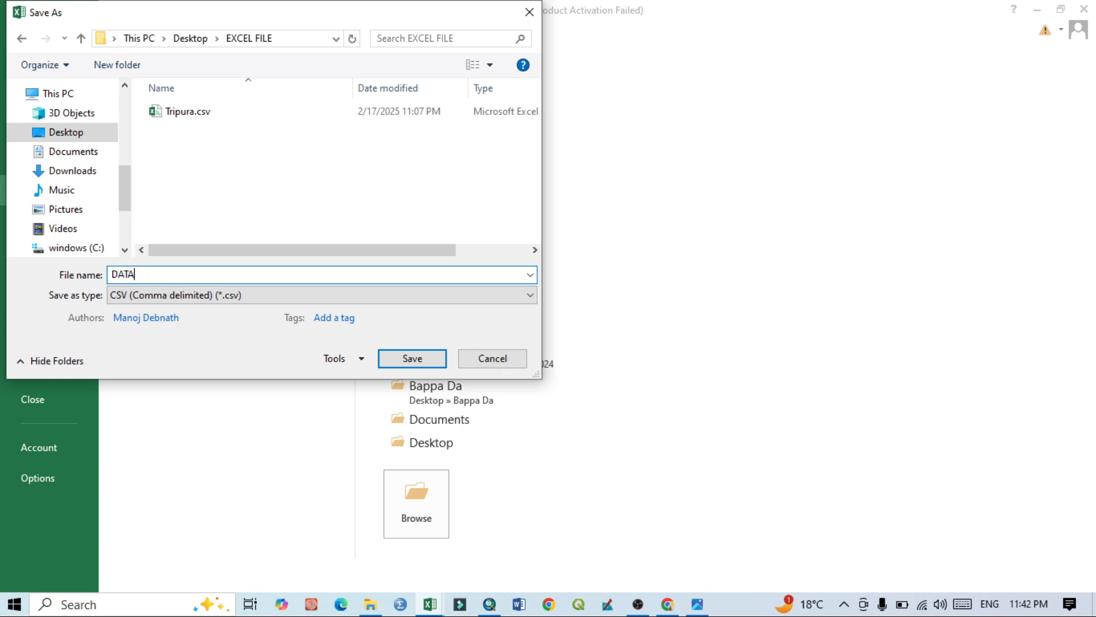
{"action": "type", "text": ".CSV"}
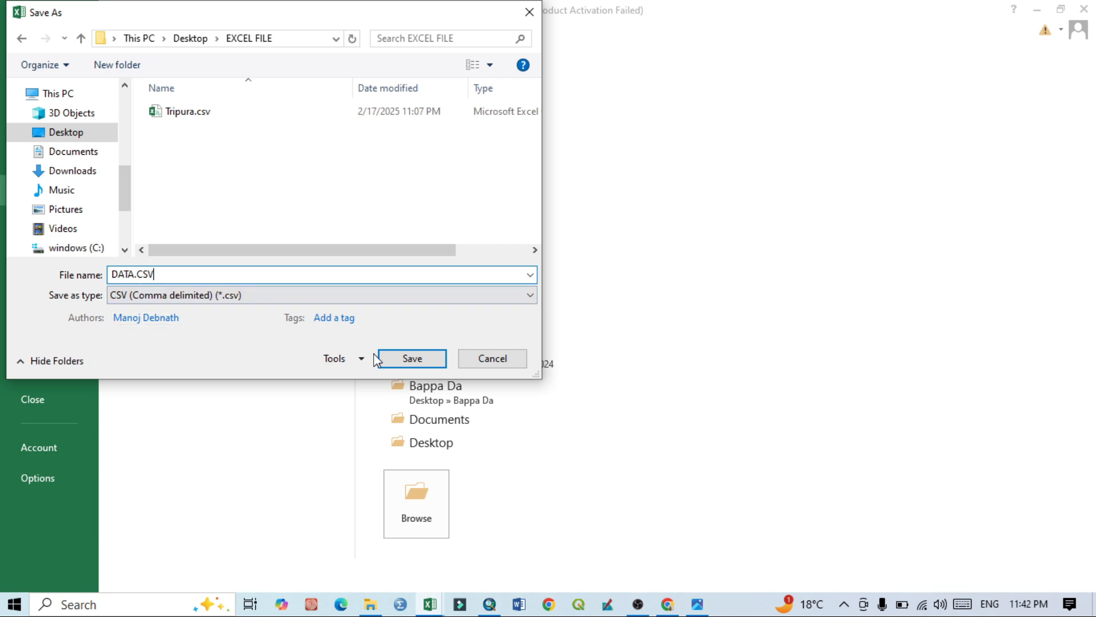
{"action": "left_click", "coordinate": [411, 358]}
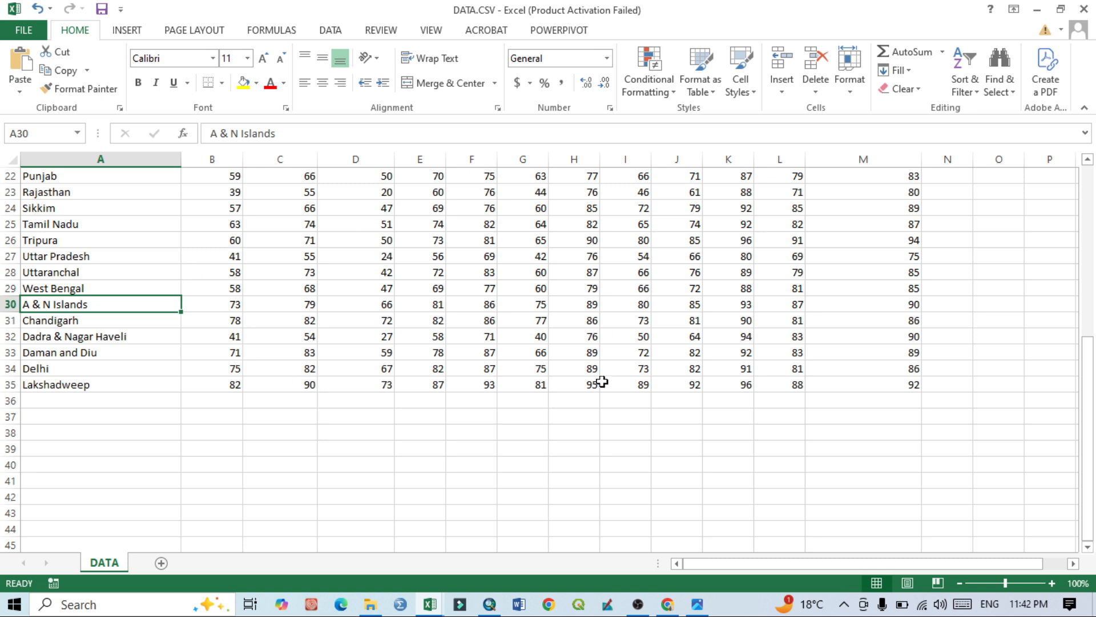
{"action": "mouse_move", "coordinate": [545, 296]}
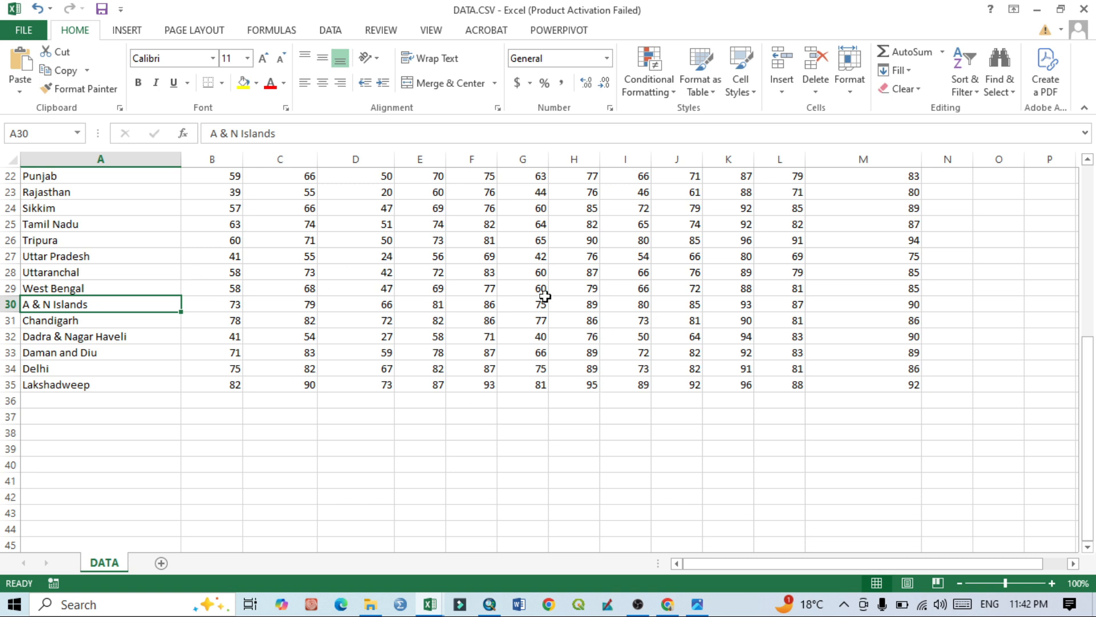
{"action": "left_click", "coordinate": [489, 604]}
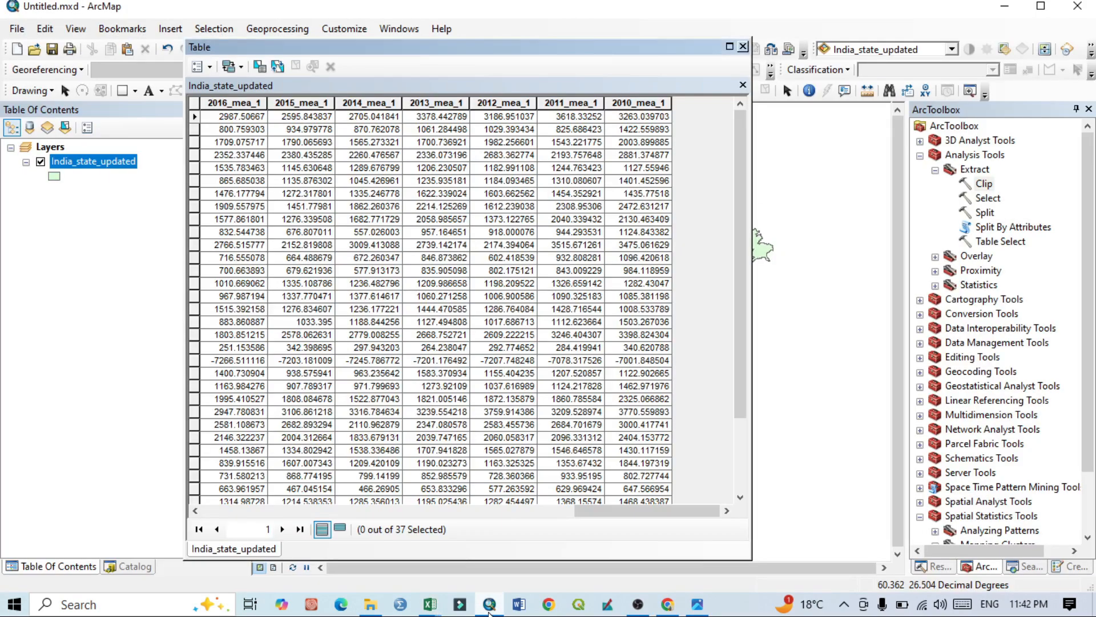
Close the attribute table and begin a join using the layer's STATE field.
{"action": "left_click", "coordinate": [742, 47]}
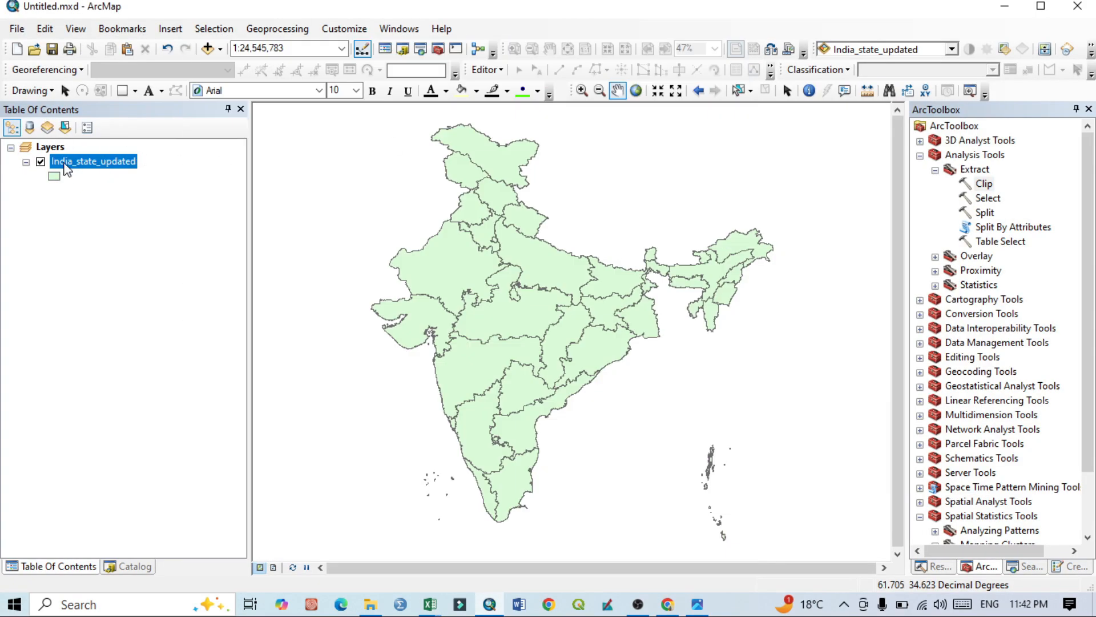
{"action": "right_click", "coordinate": [94, 161]}
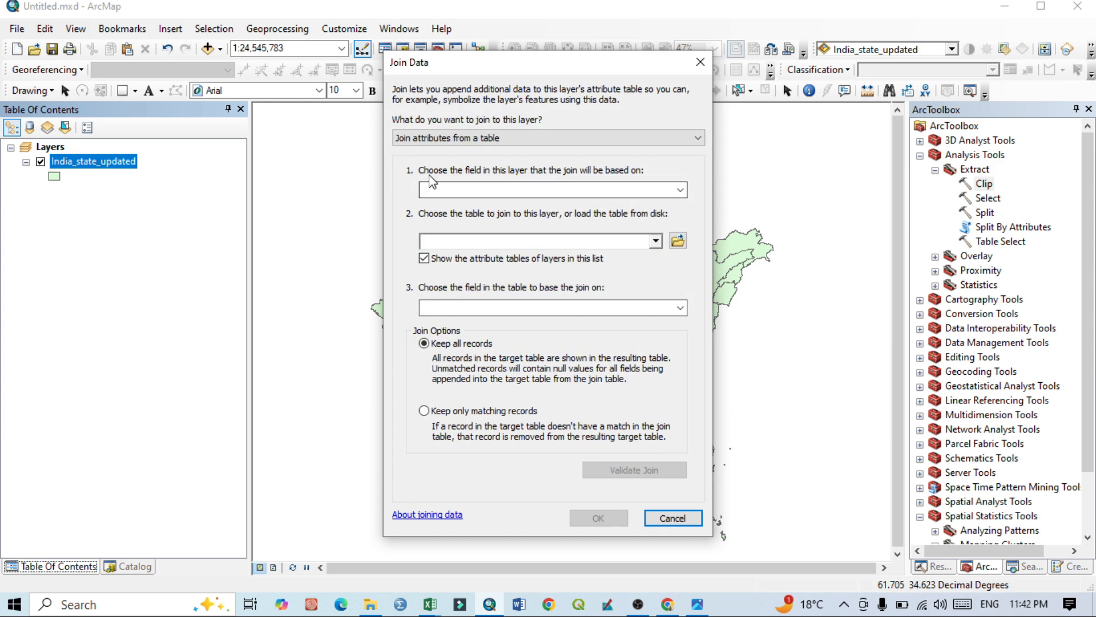
{"action": "mouse_move", "coordinate": [533, 189]}
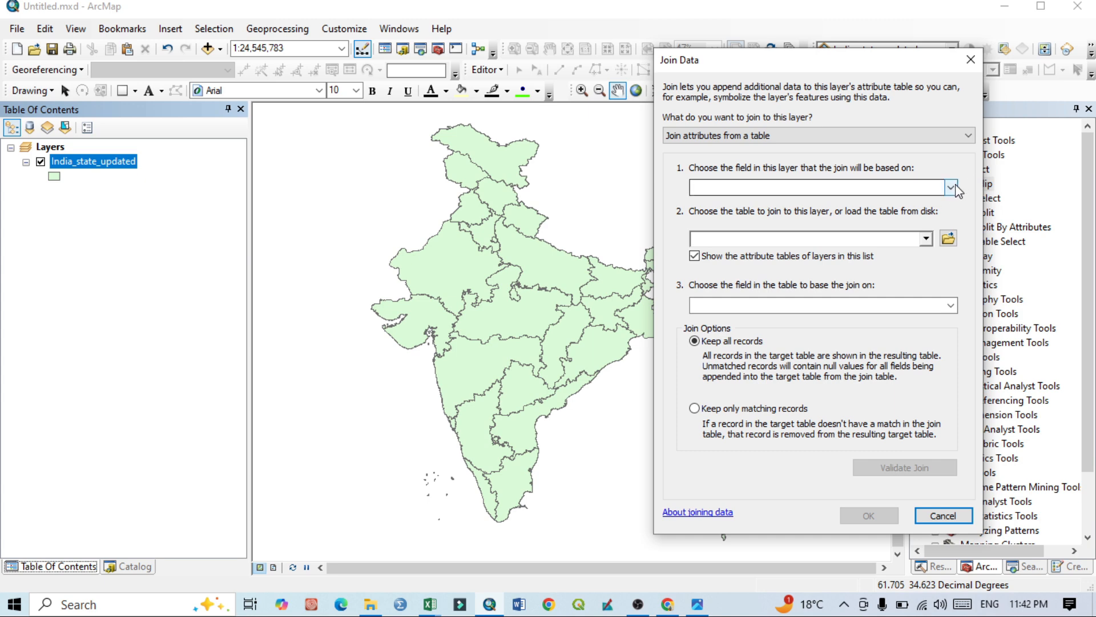
{"action": "left_click", "coordinate": [950, 187]}
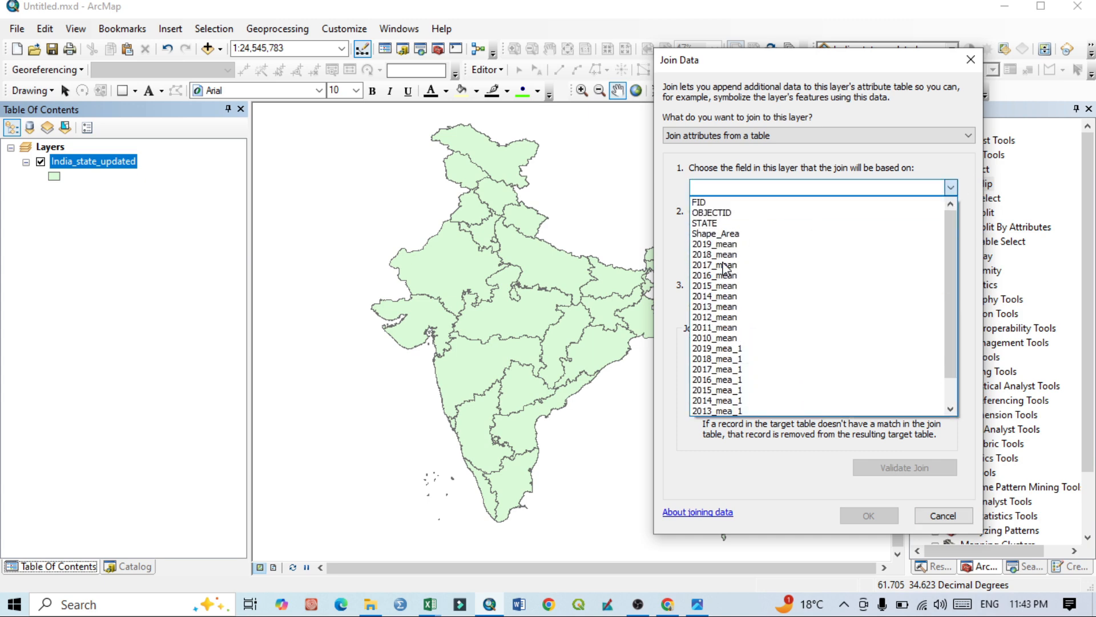
{"action": "left_click", "coordinate": [705, 222]}
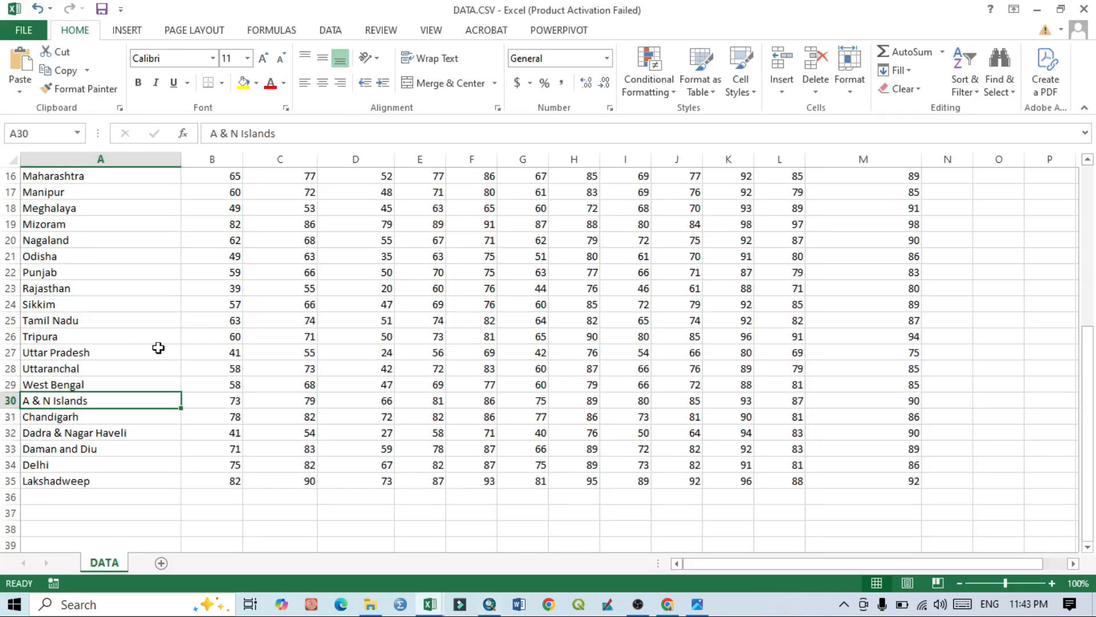
Scroll DATA.CSV to the top to see the STATE header in column A.
{"action": "scroll", "scroll_direction": "up", "scroll_amount": 3}
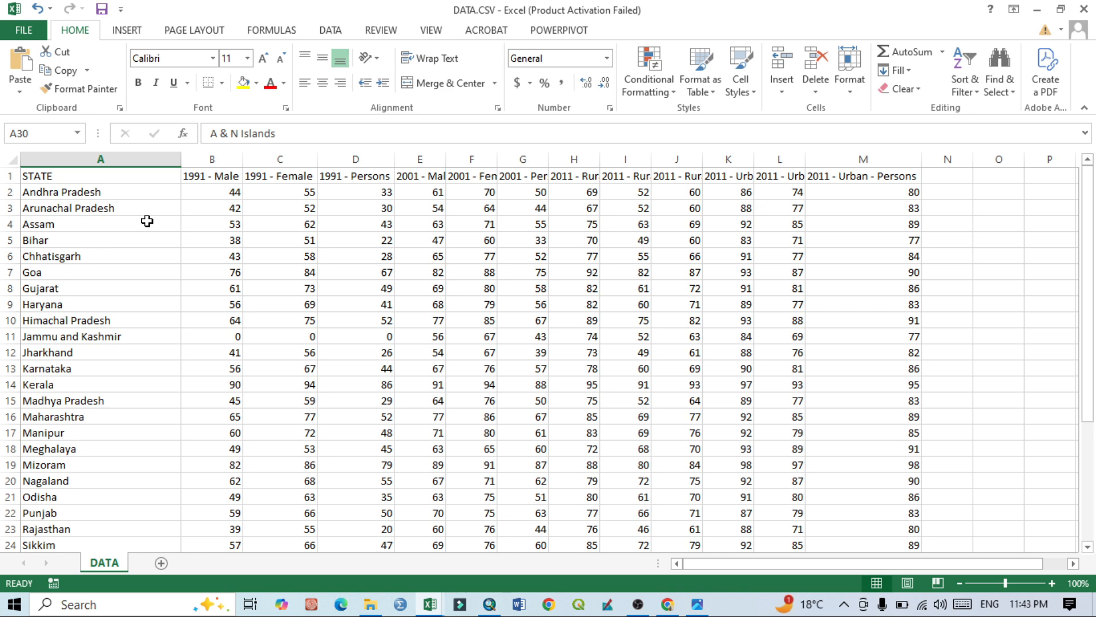
{"action": "mouse_move", "coordinate": [174, 178]}
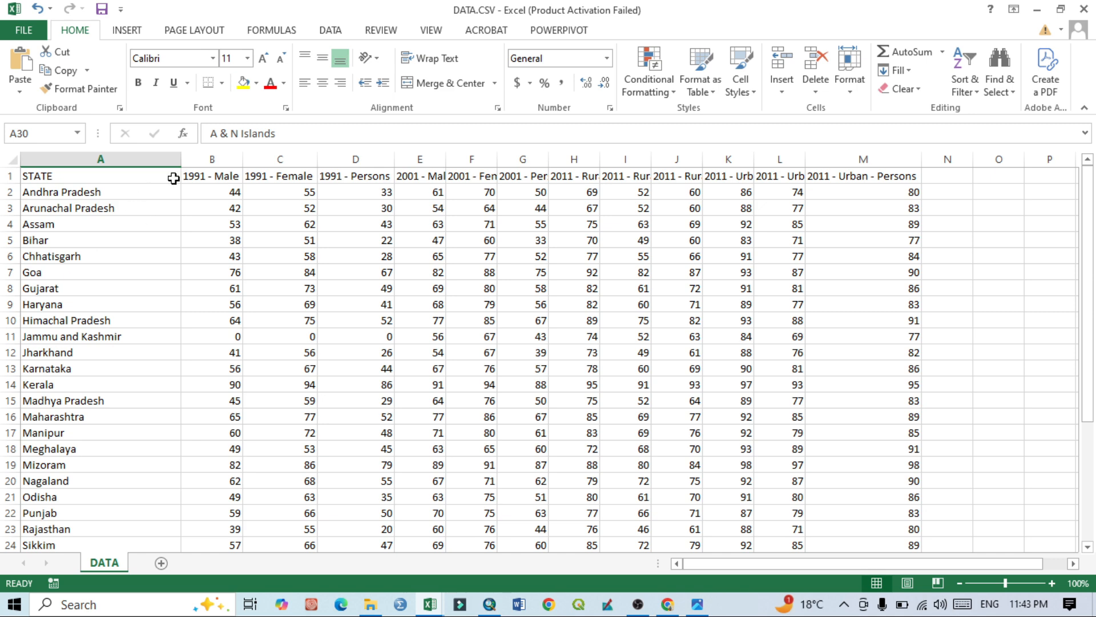
{"action": "mouse_move", "coordinate": [355, 490]}
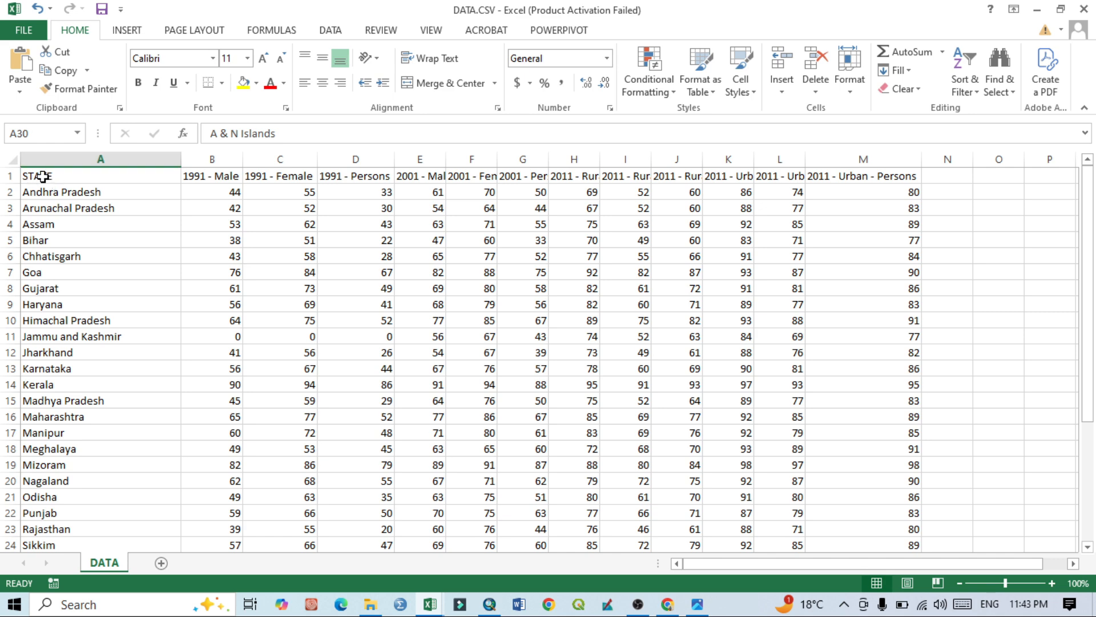
{"action": "mouse_move", "coordinate": [489, 603]}
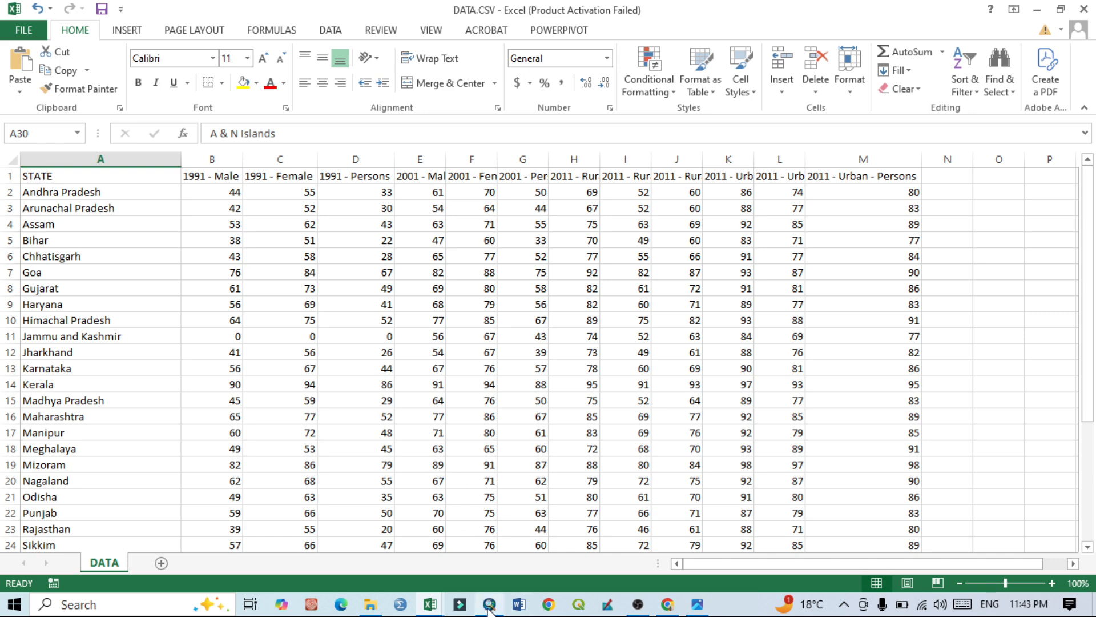
Return to ArcMap and reopen India_state_updated's attribute table listing the 37 states.
{"action": "left_click", "coordinate": [490, 604]}
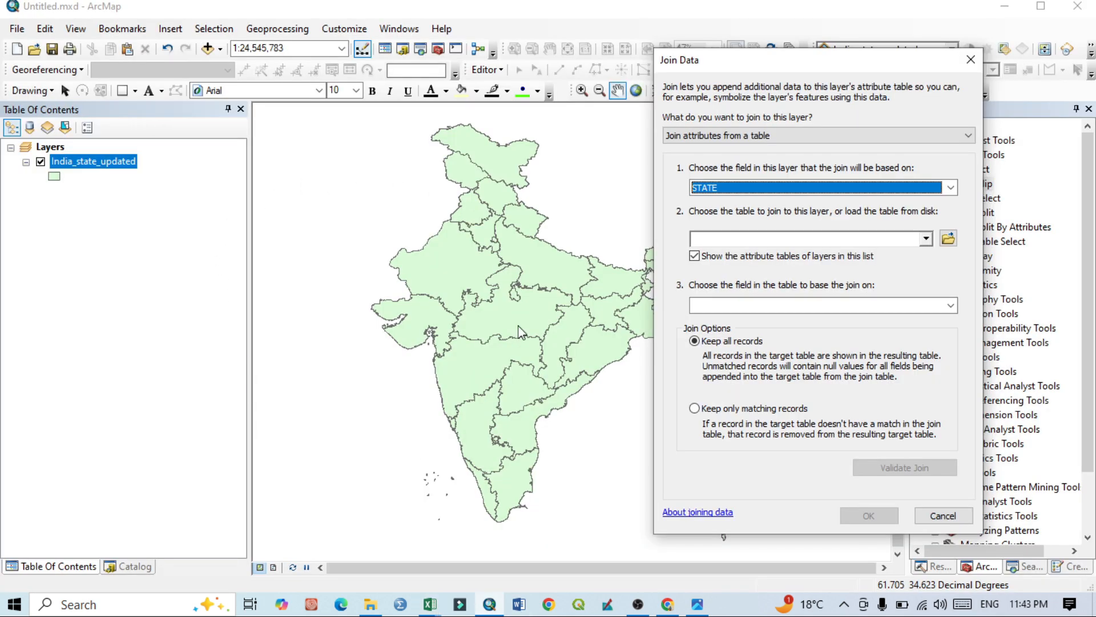
{"action": "mouse_move", "coordinate": [80, 171]}
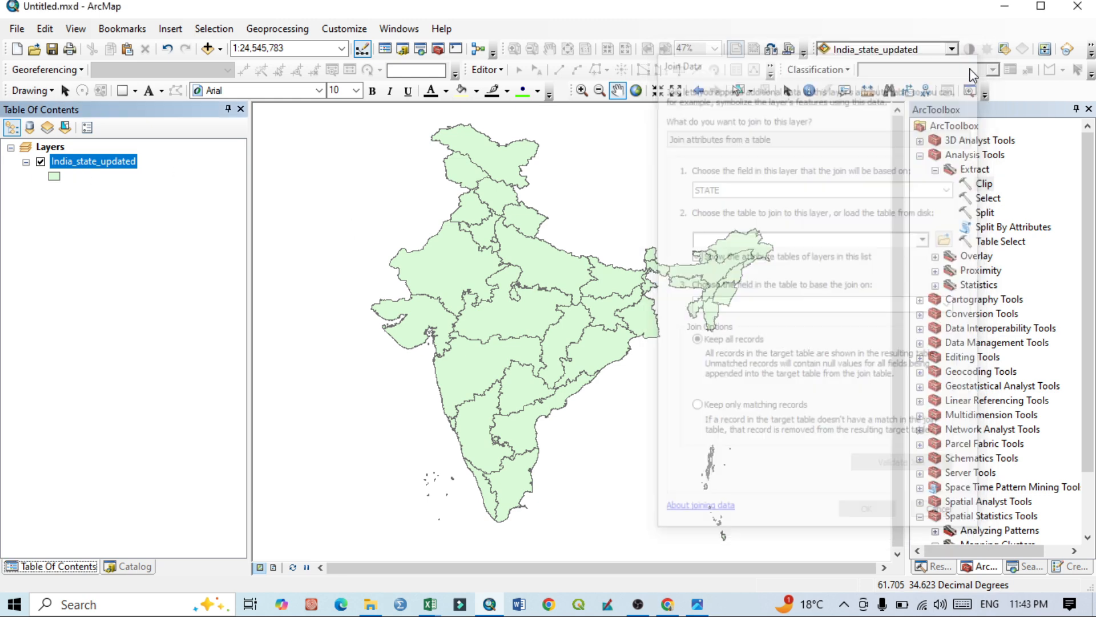
{"action": "right_click", "coordinate": [94, 161]}
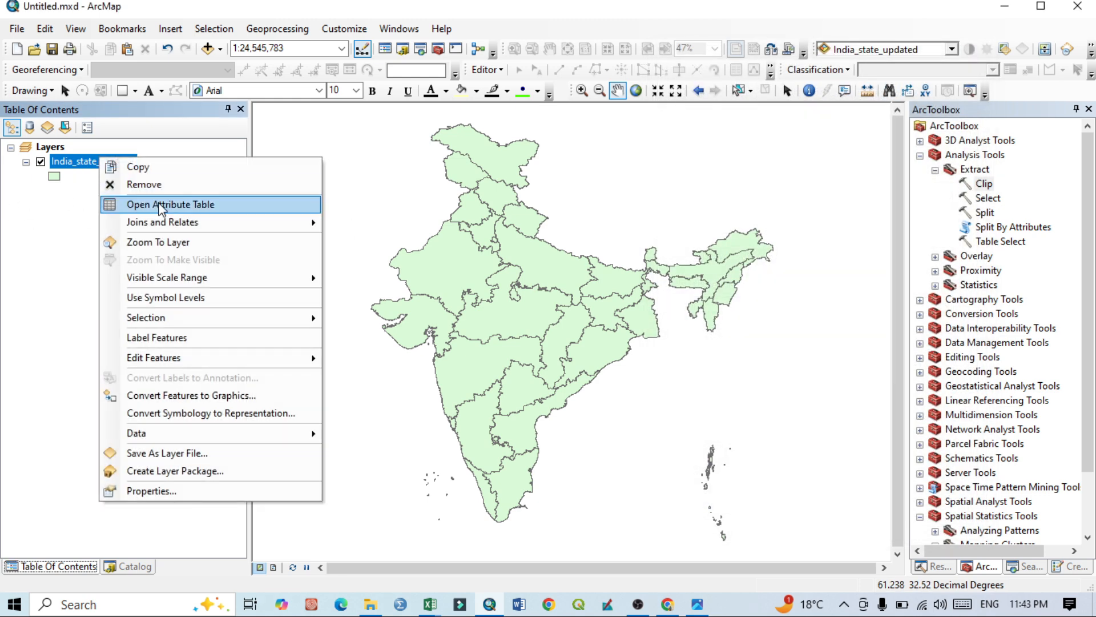
{"action": "left_click", "coordinate": [170, 205]}
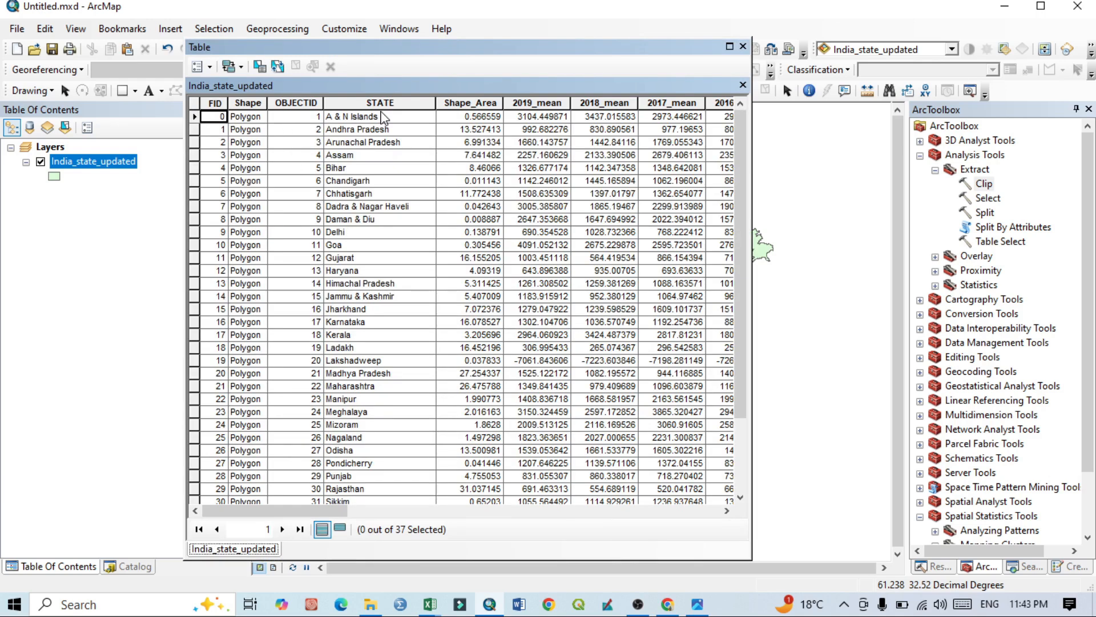
{"action": "mouse_move", "coordinate": [383, 128]}
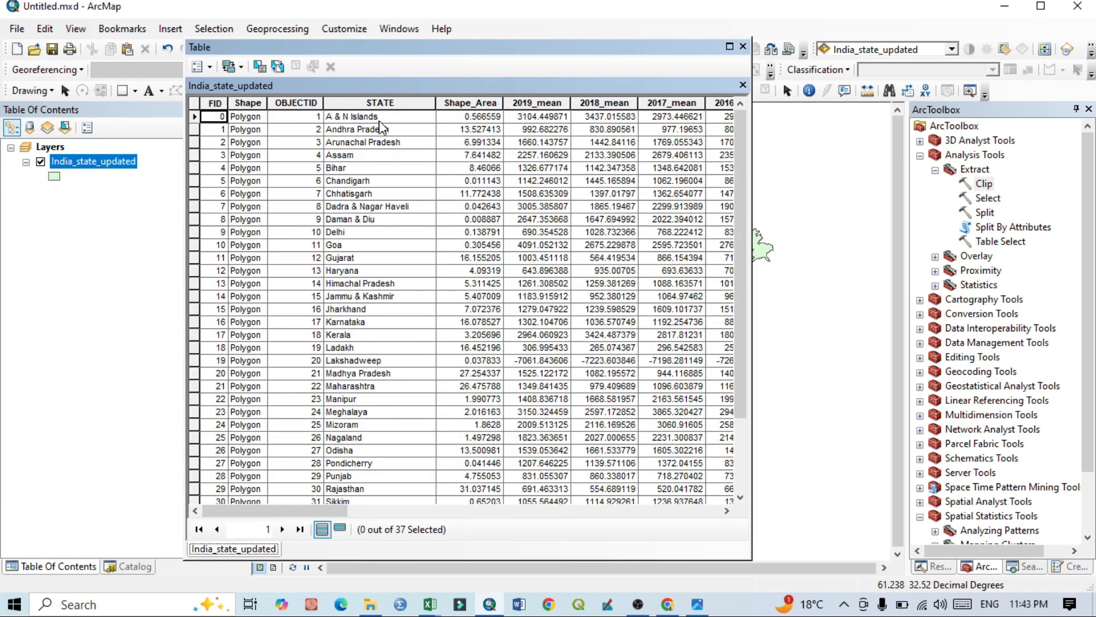
{"action": "mouse_move", "coordinate": [360, 125]}
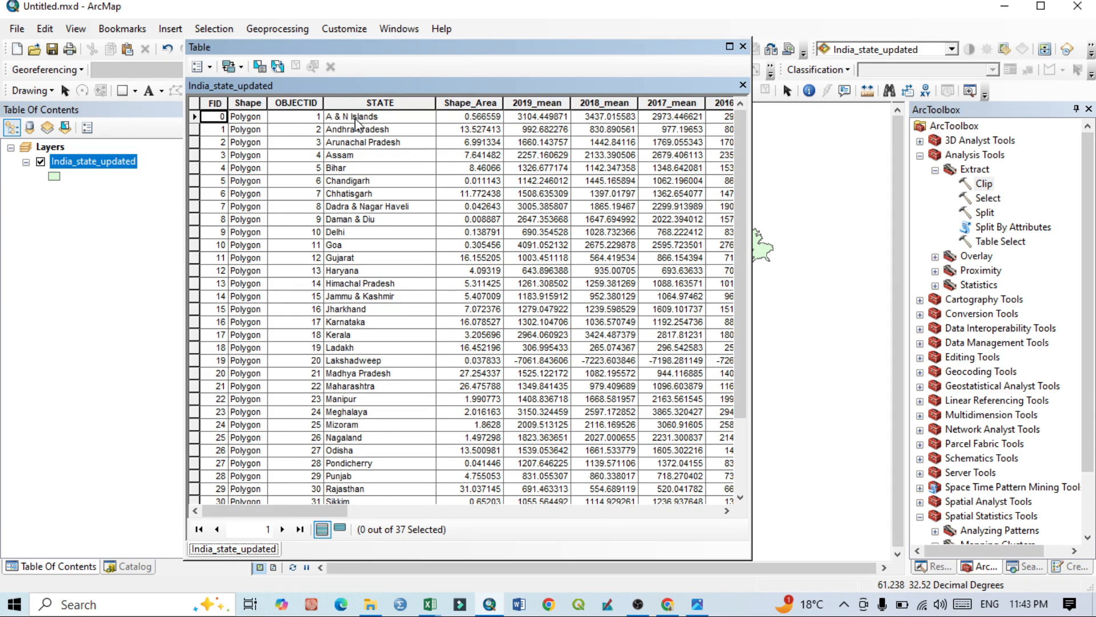
{"action": "mouse_move", "coordinate": [429, 603]}
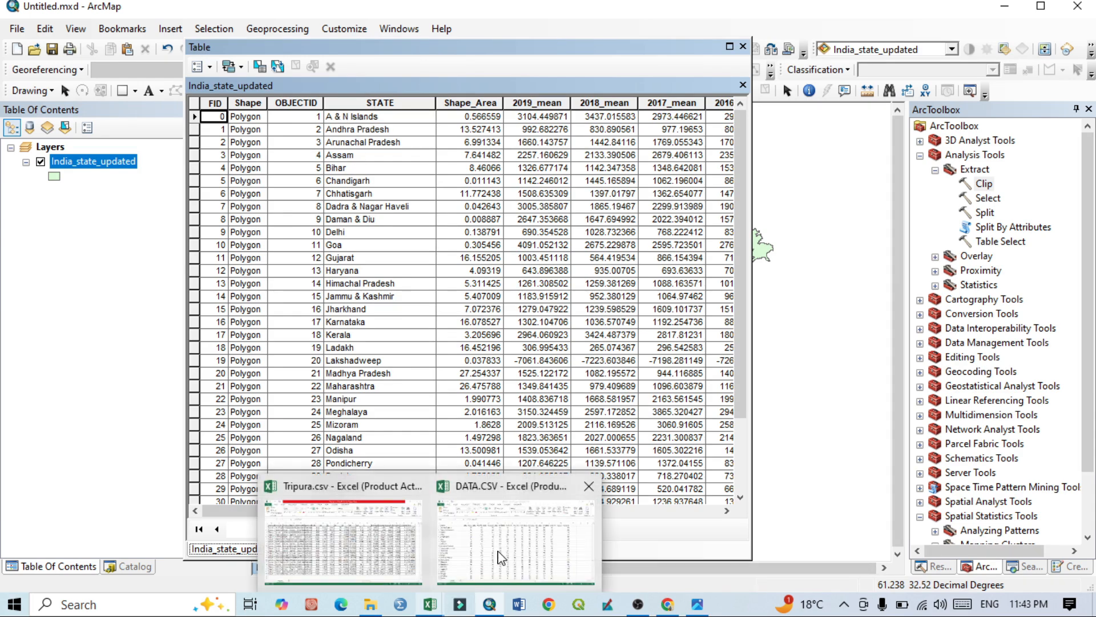
Recheck DATA.CSV's state names in Excel, then reopen the layer's context menu in ArcMap.
{"action": "left_click", "coordinate": [515, 539]}
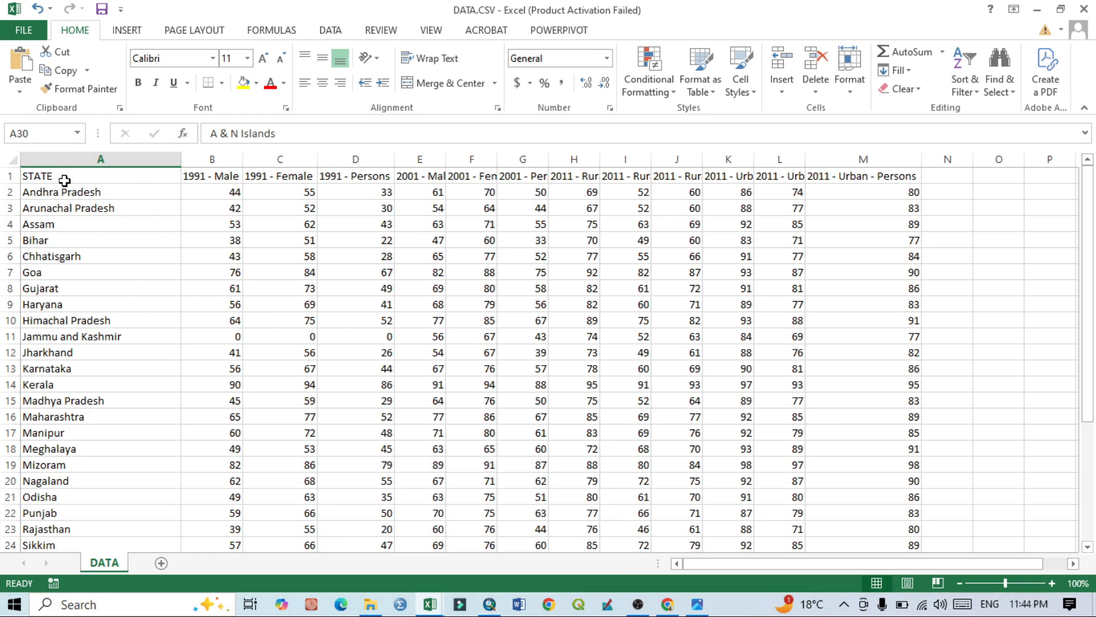
{"action": "mouse_move", "coordinate": [1036, 9]}
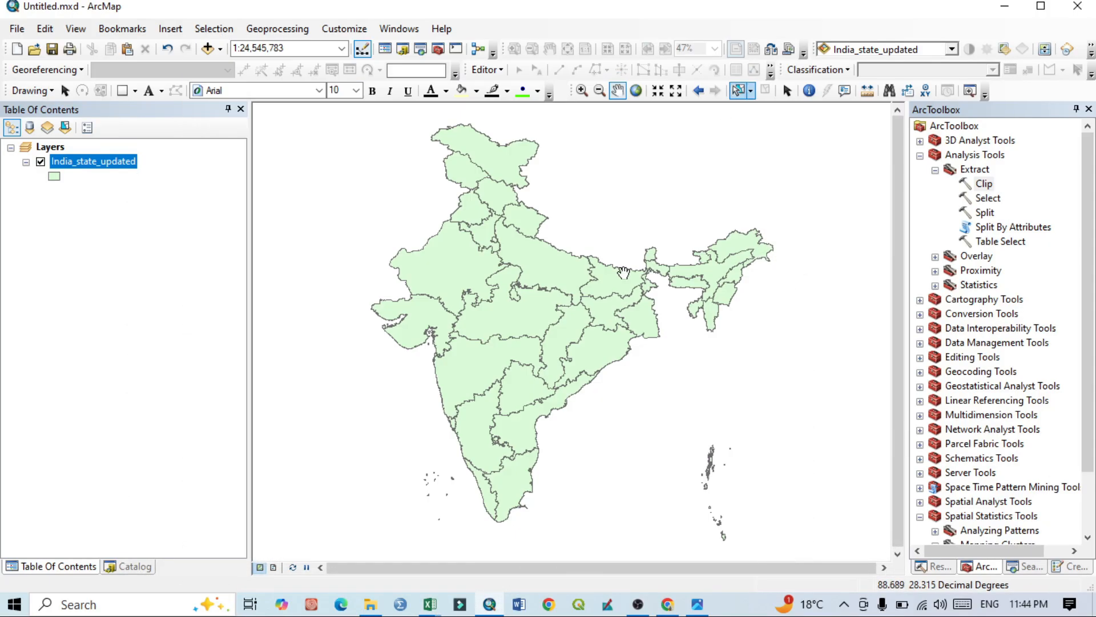
{"action": "right_click", "coordinate": [94, 161]}
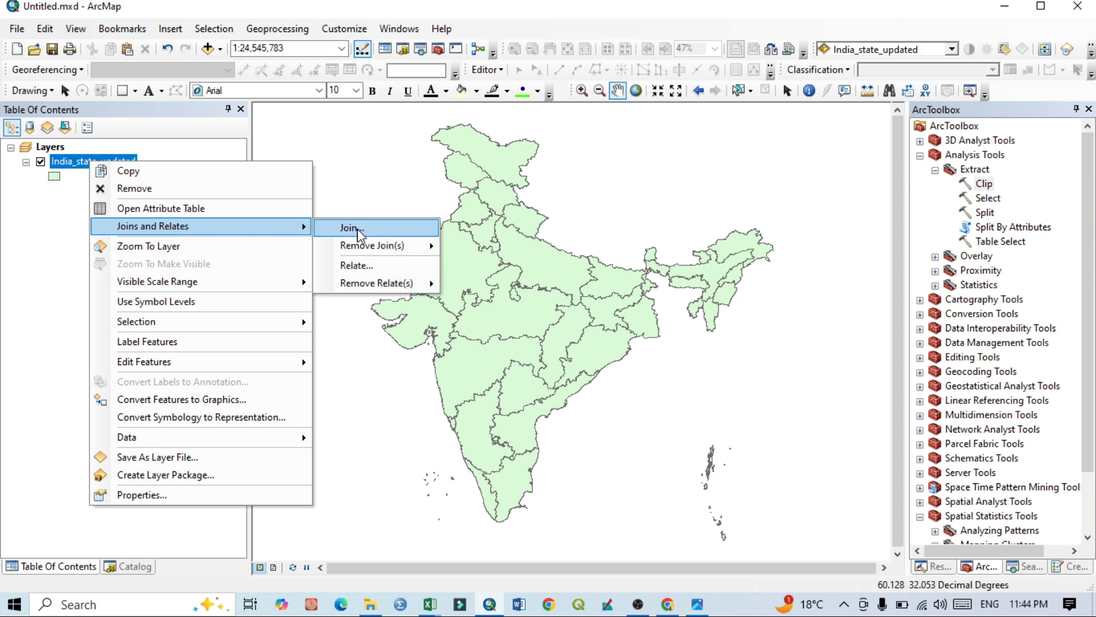
Start the join on the layer's STATE field and select DATA.CSV from EXCEL FILE.
{"action": "left_click", "coordinate": [348, 228]}
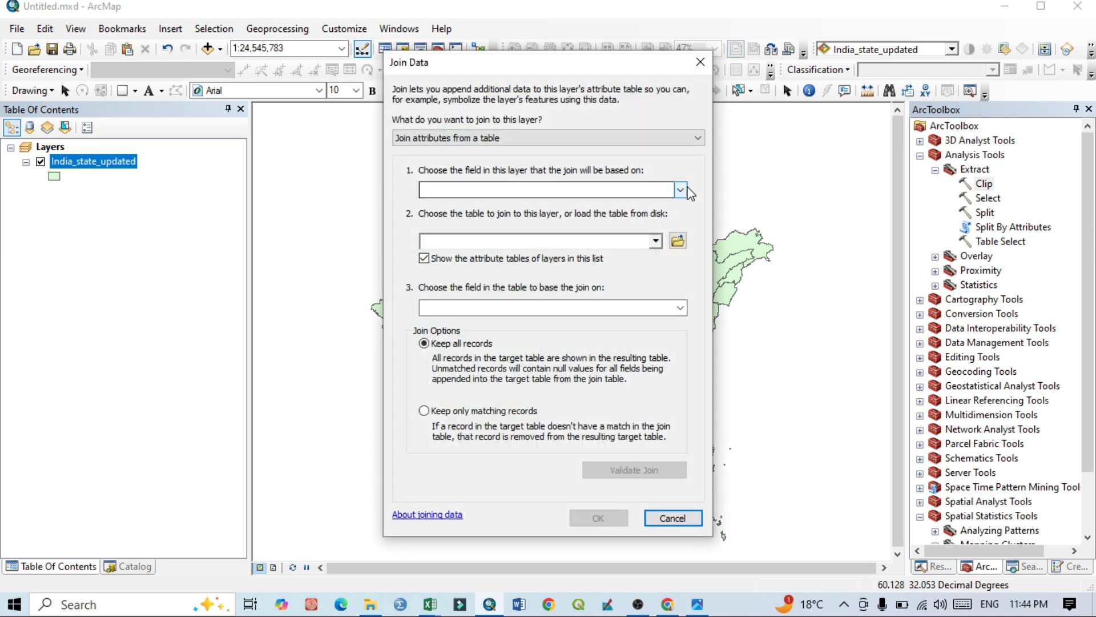
{"action": "left_click", "coordinate": [678, 190]}
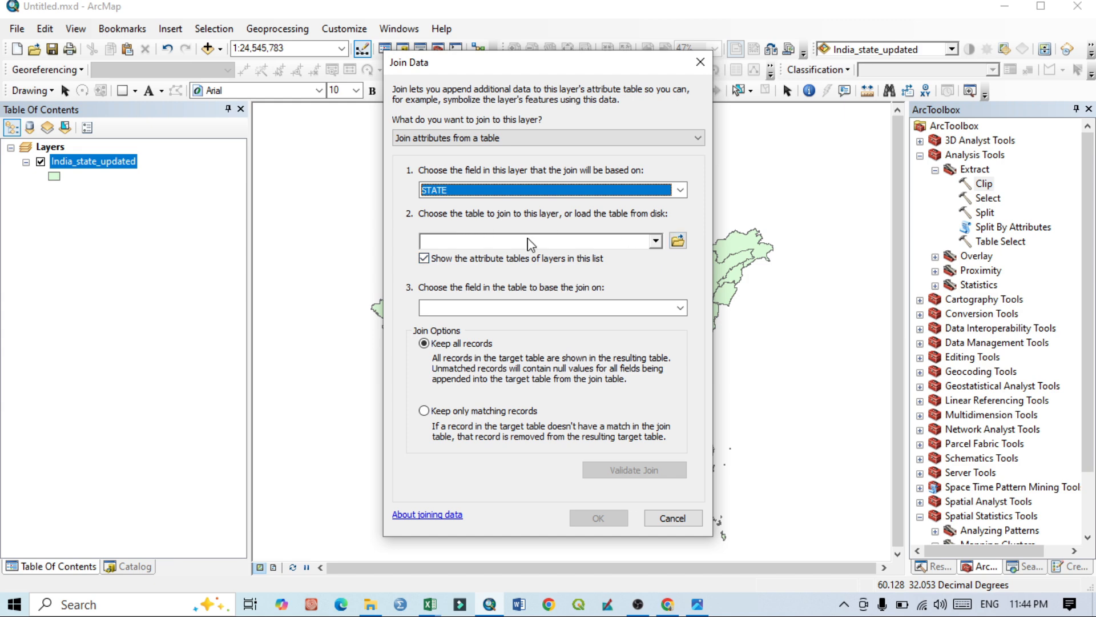
{"action": "mouse_move", "coordinate": [677, 240]}
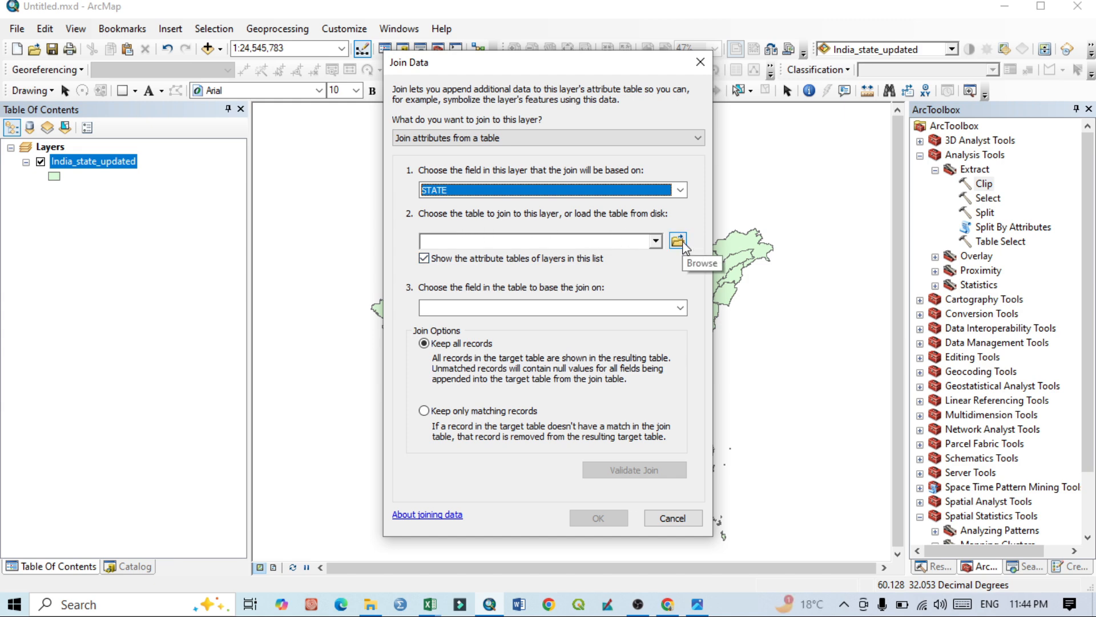
{"action": "left_click", "coordinate": [677, 240]}
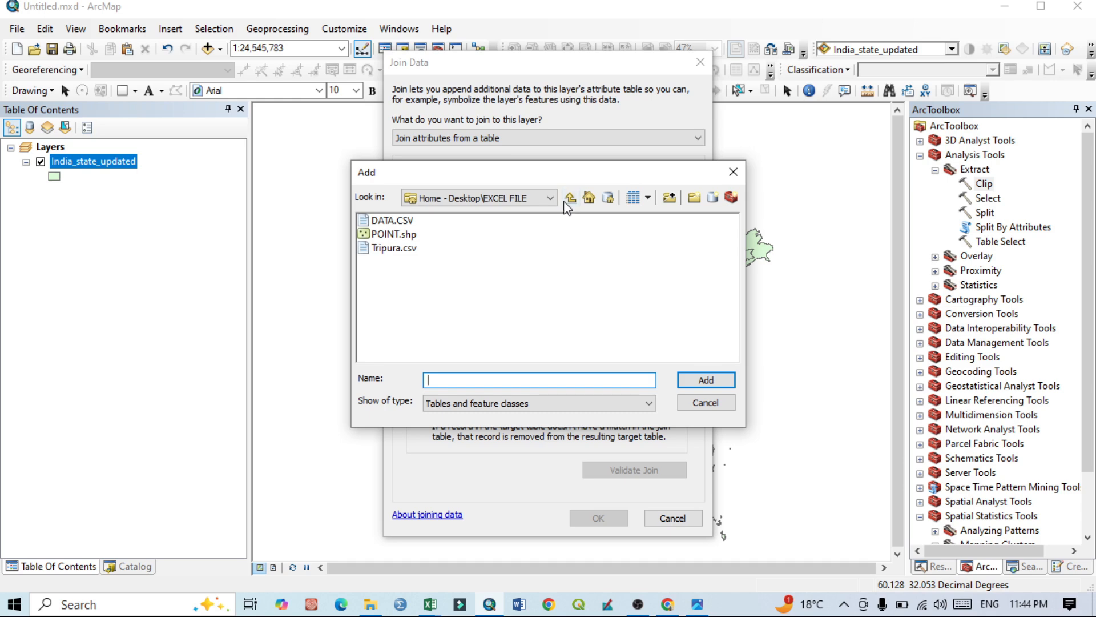
{"action": "left_click", "coordinate": [557, 196]}
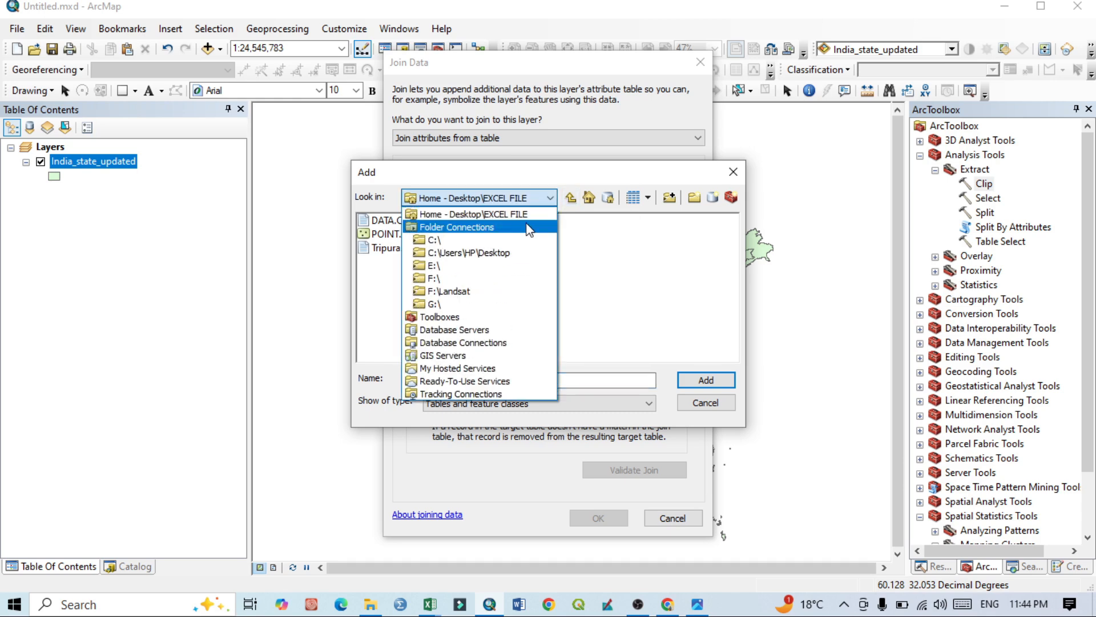
{"action": "left_click", "coordinate": [478, 213]}
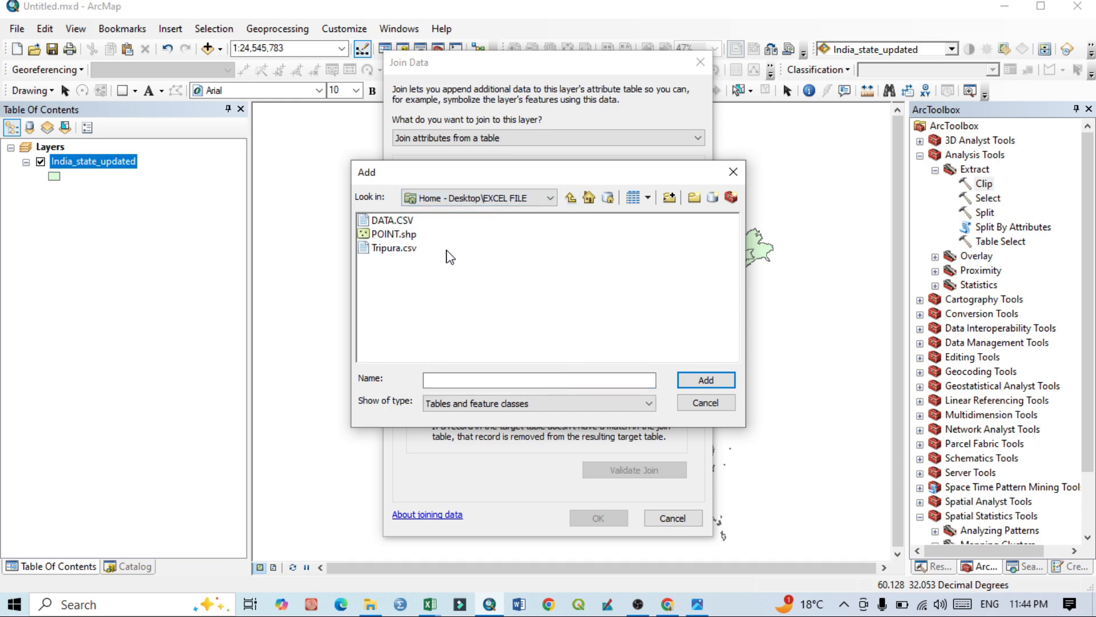
{"action": "mouse_move", "coordinate": [389, 265]}
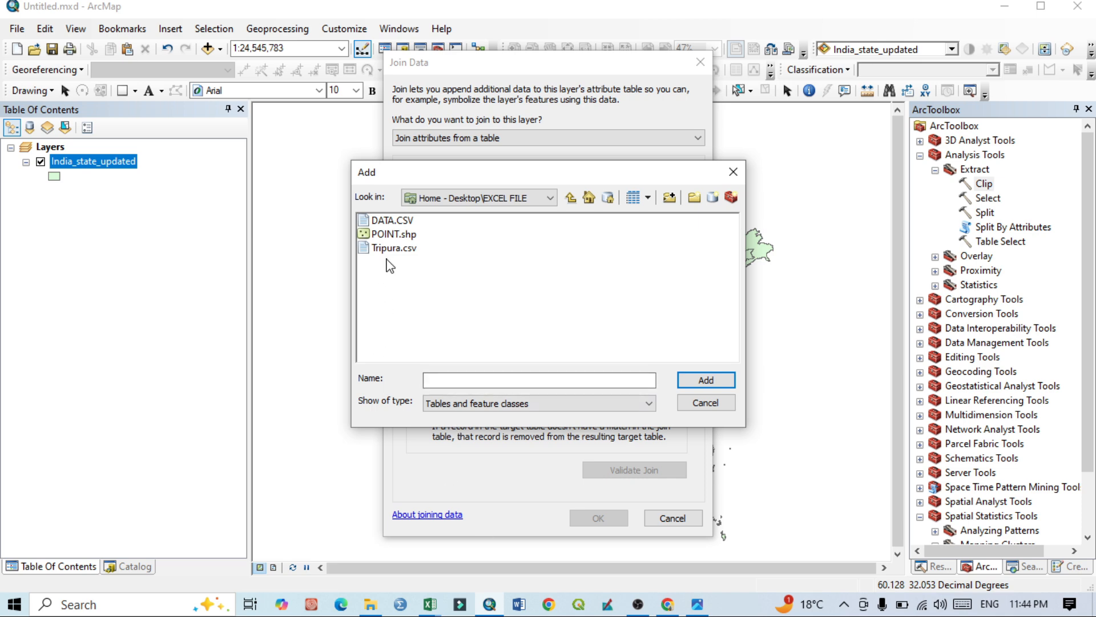
{"action": "mouse_move", "coordinate": [411, 233]}
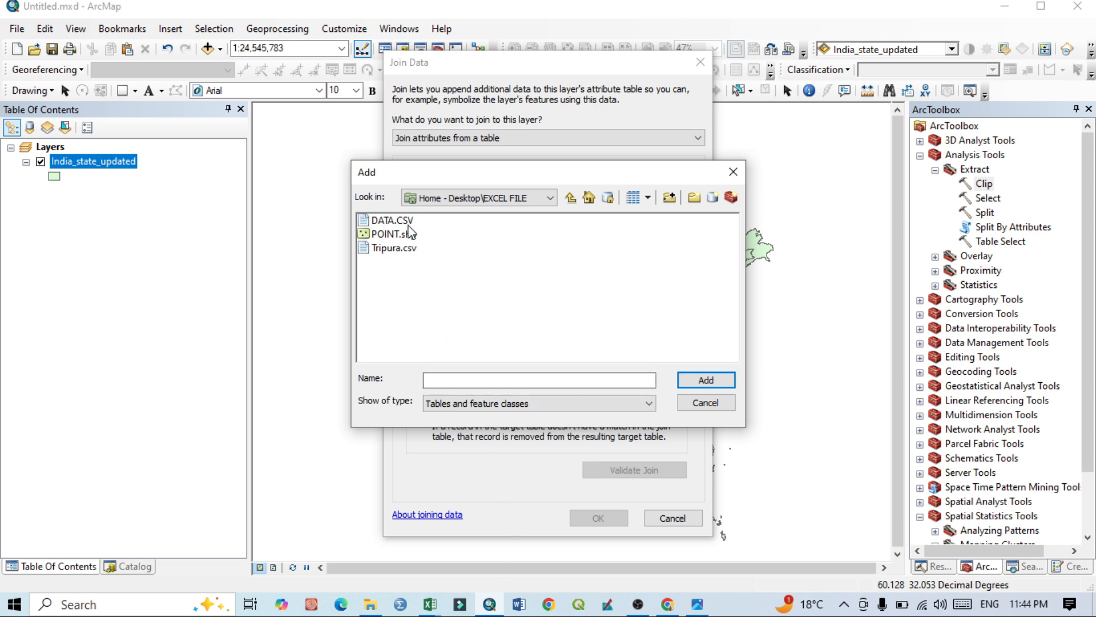
{"action": "left_click", "coordinate": [392, 221]}
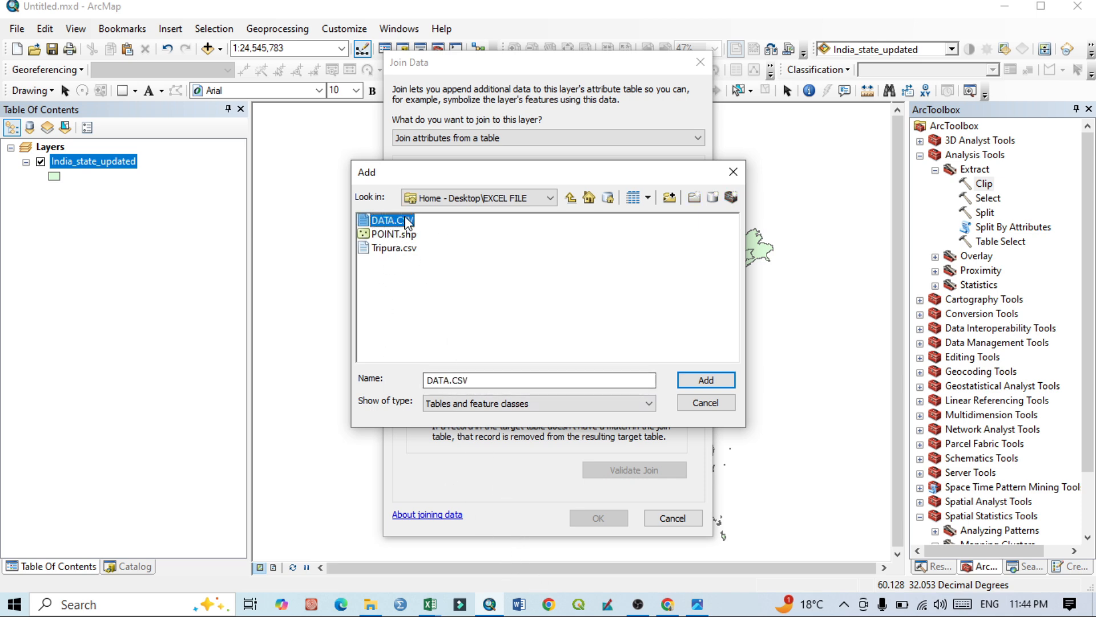
{"action": "left_click", "coordinate": [704, 379]}
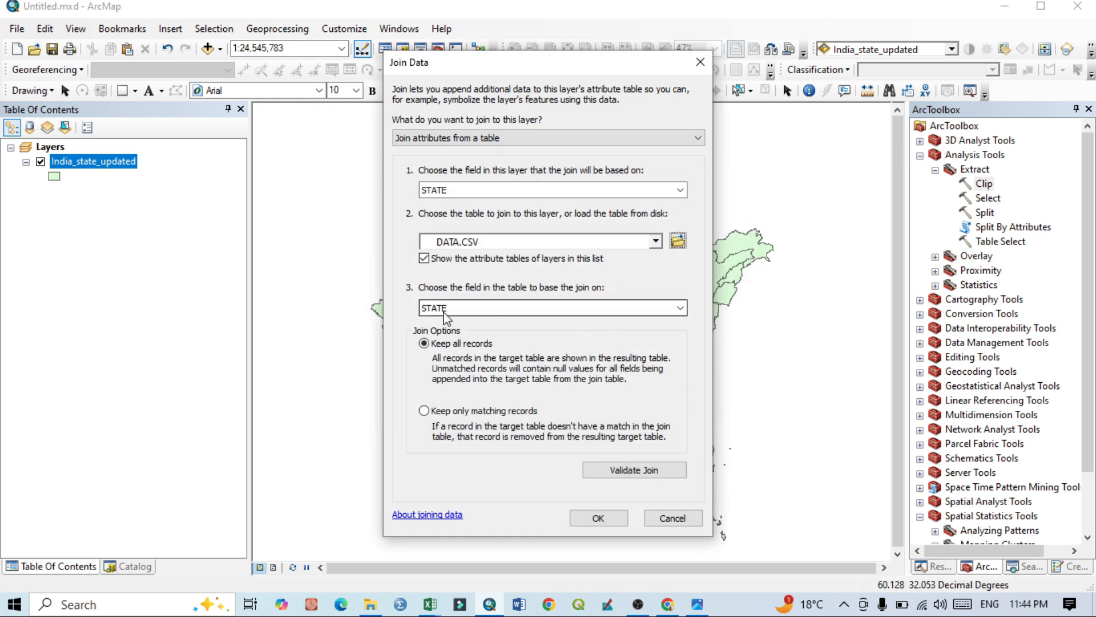
Match on DATA.CSV's STATE field, validate the join, and dismiss the report.
{"action": "left_click", "coordinate": [678, 308]}
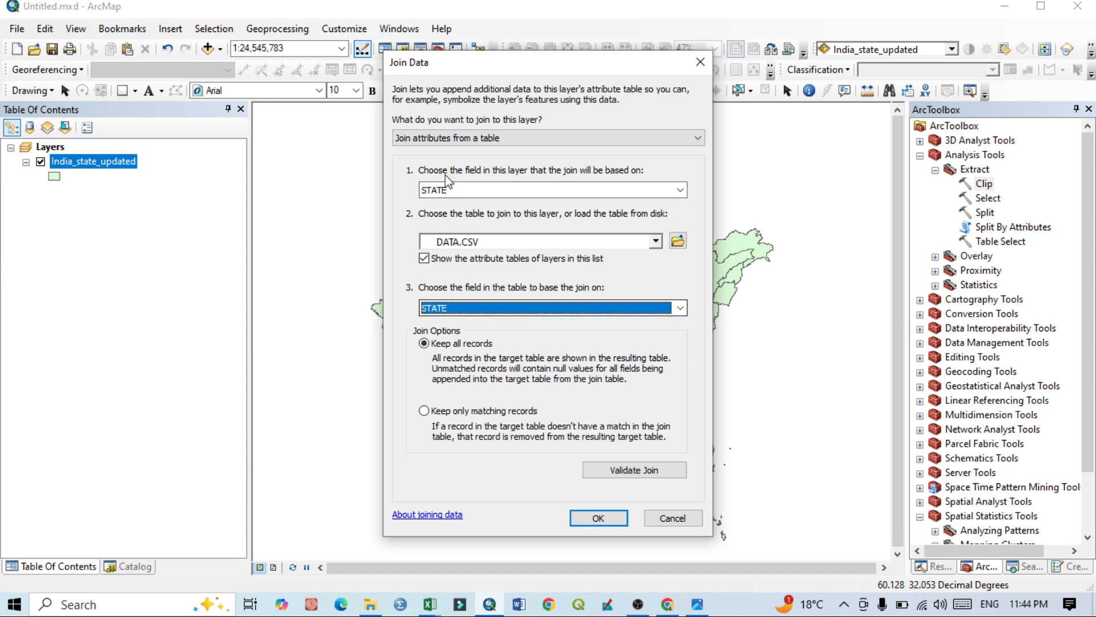
{"action": "left_click", "coordinate": [632, 470]}
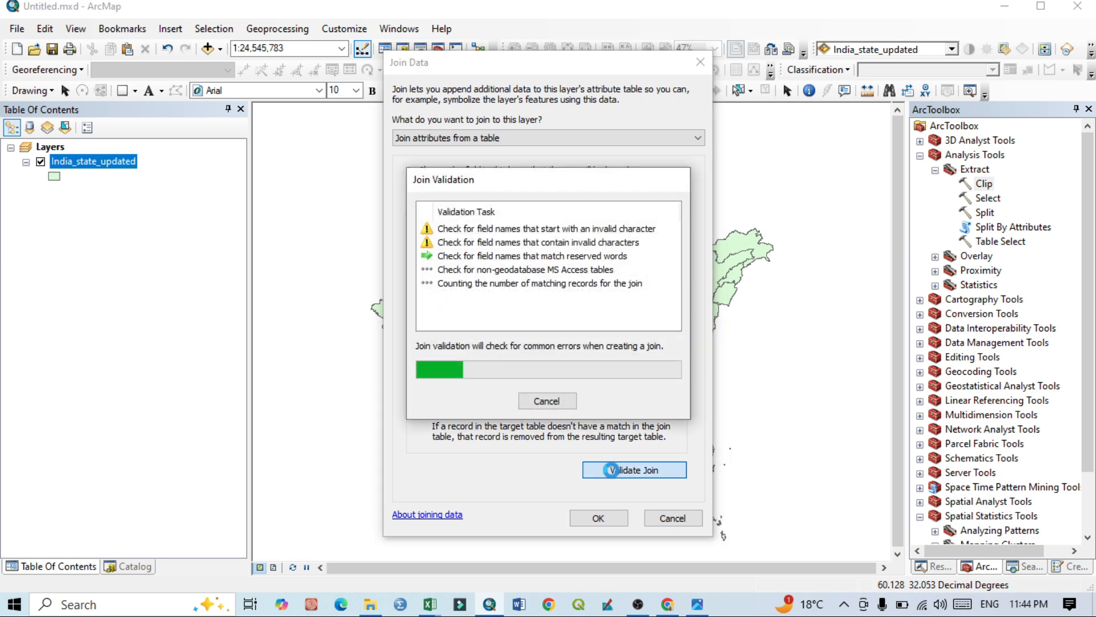
{"action": "left_click", "coordinate": [633, 469]}
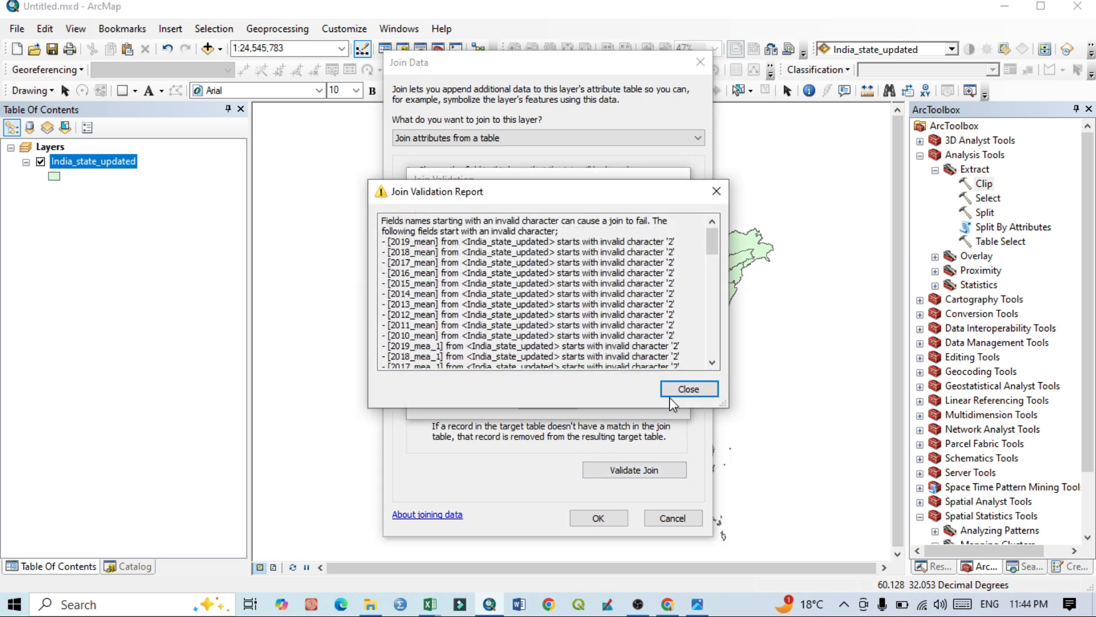
{"action": "left_click", "coordinate": [688, 389]}
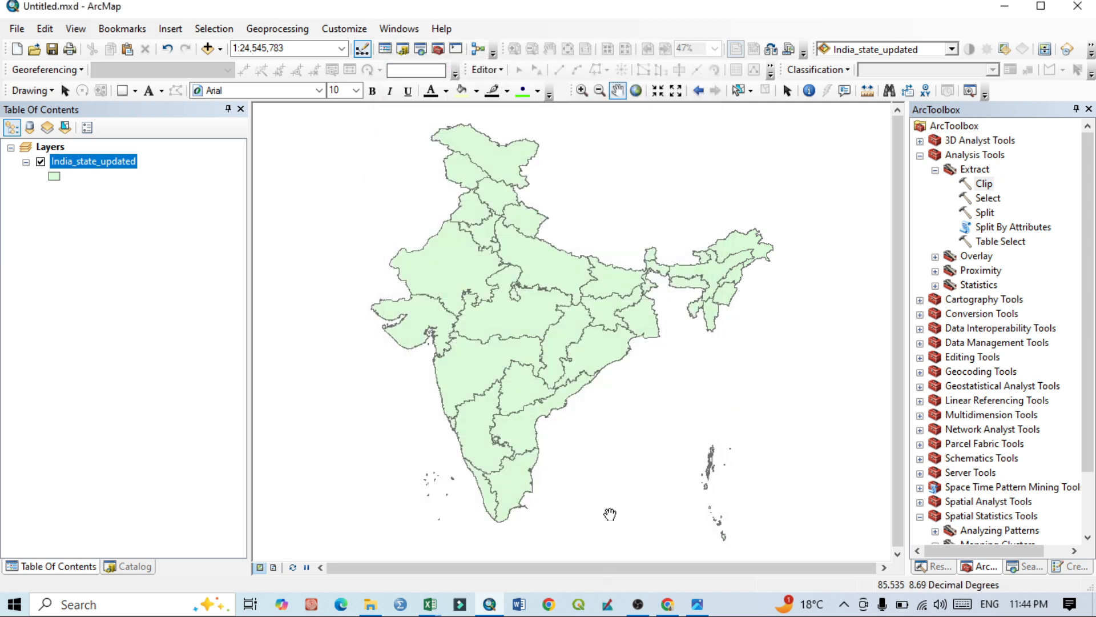
Open the attribute table, scroll the joined 1991/2001/2011 literacy columns, then close it.
{"action": "right_click", "coordinate": [93, 161]}
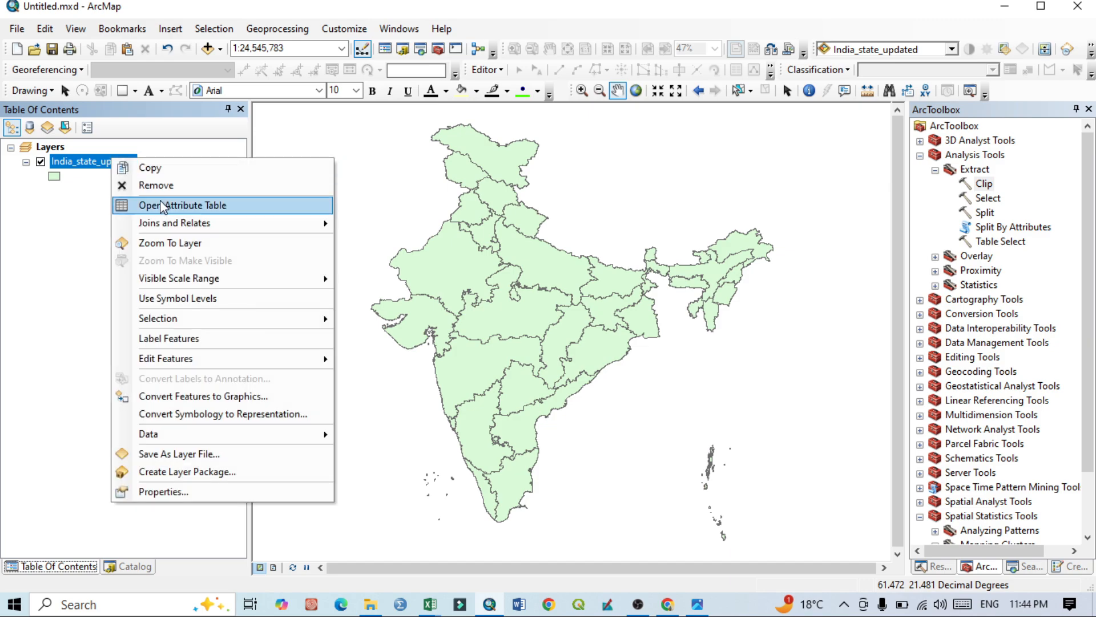
{"action": "left_click", "coordinate": [183, 205]}
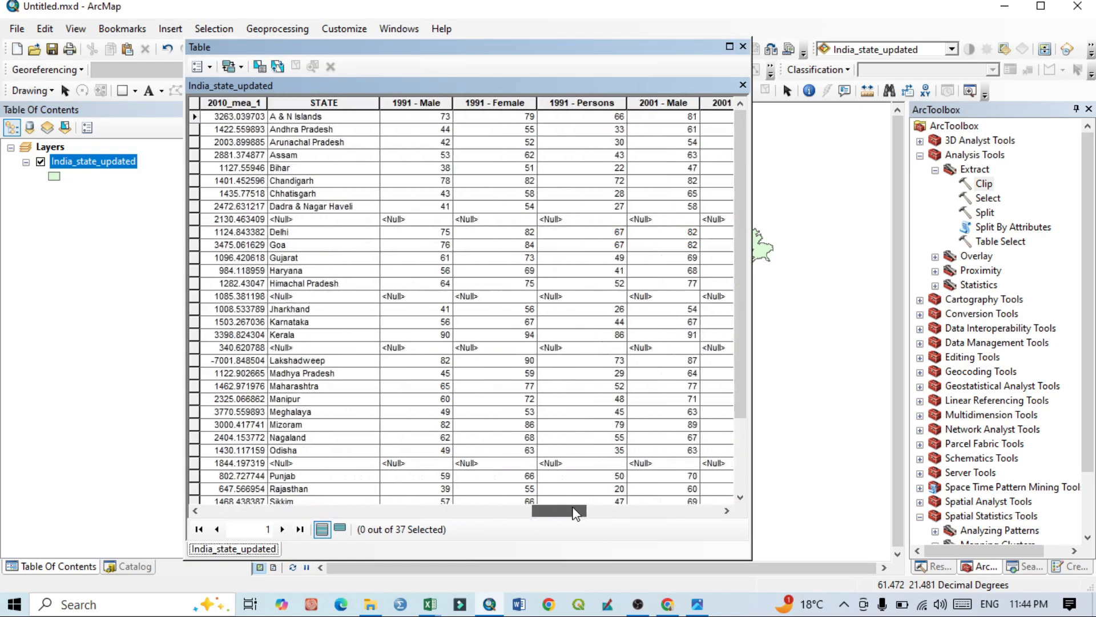
{"action": "scroll", "scroll_direction": "right", "scroll_amount": 3}
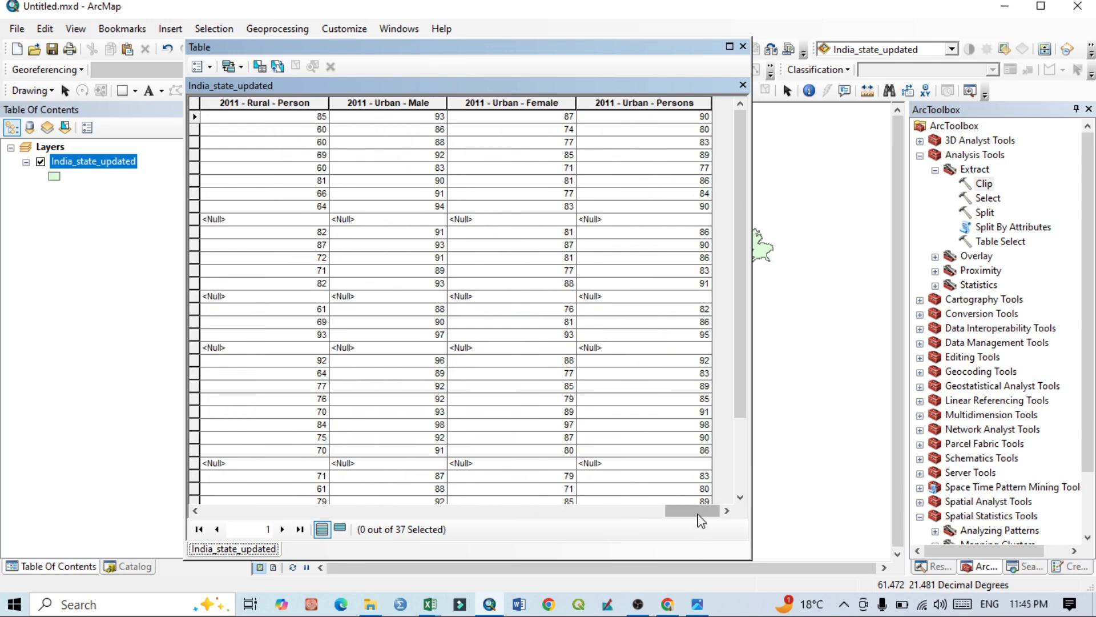
{"action": "scroll", "scroll_direction": "left", "scroll_amount": 3}
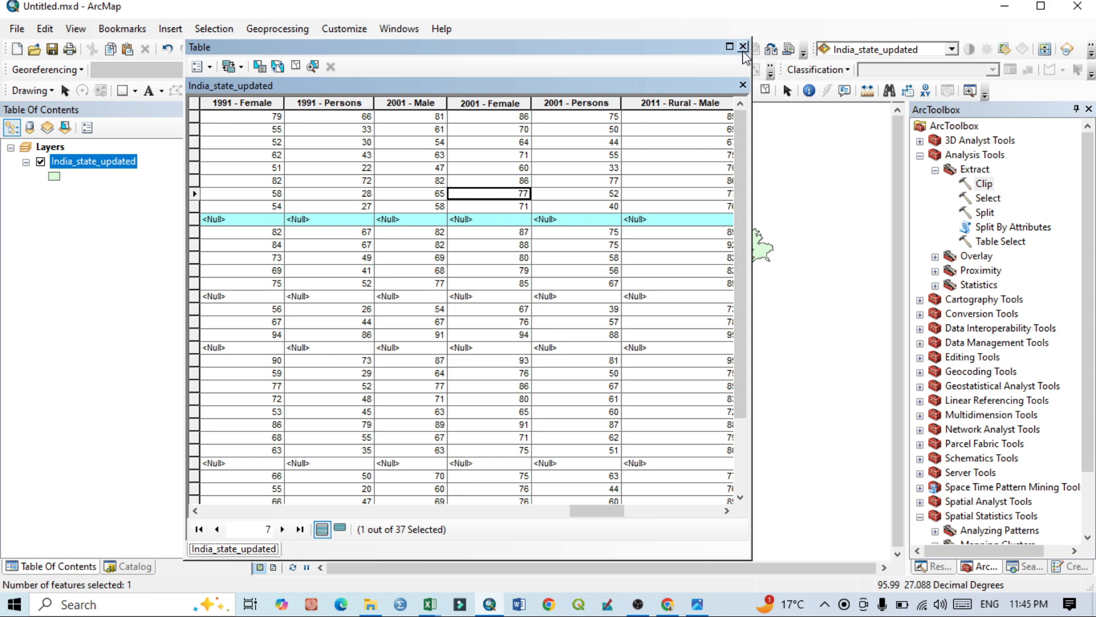
{"action": "left_click", "coordinate": [743, 47]}
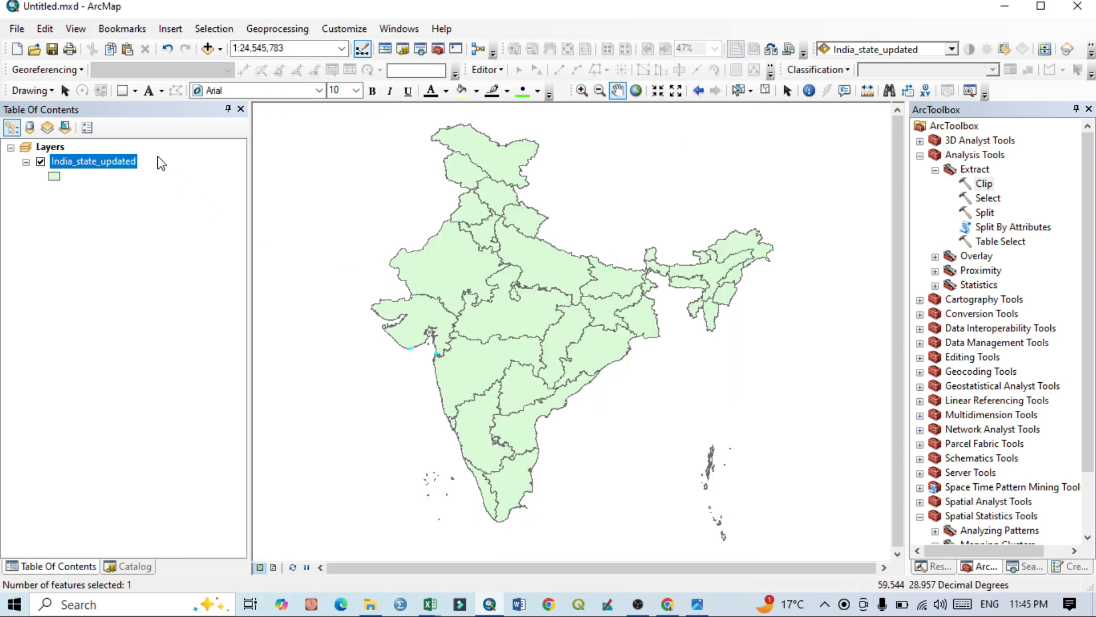
Open the symbology settings in the India_state_updated layer's properties.
{"action": "right_click", "coordinate": [93, 161]}
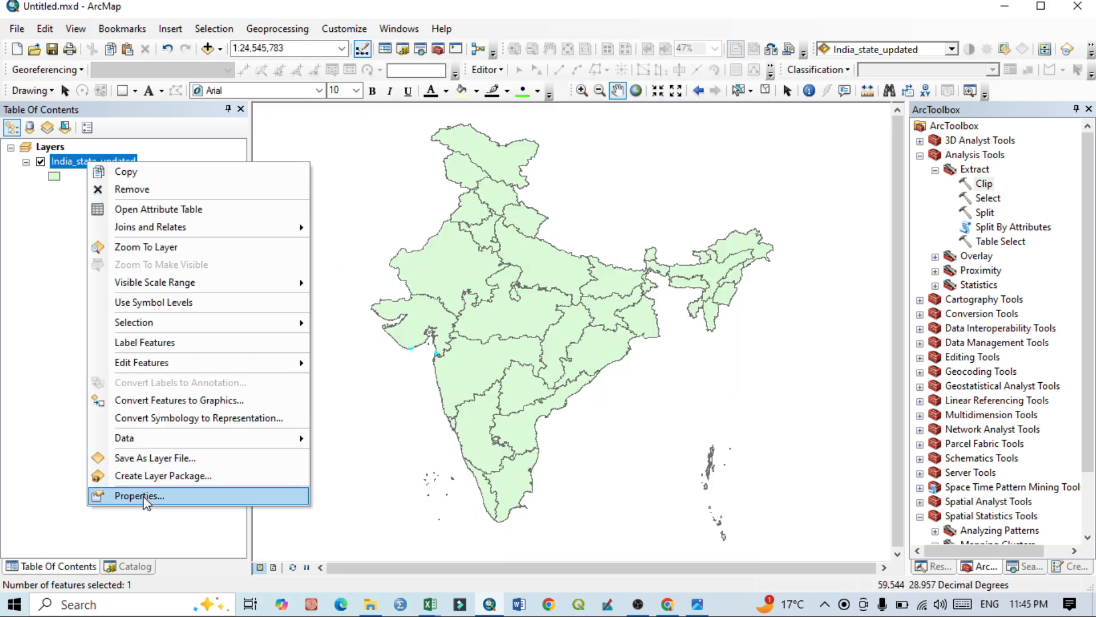
{"action": "left_click", "coordinate": [138, 496]}
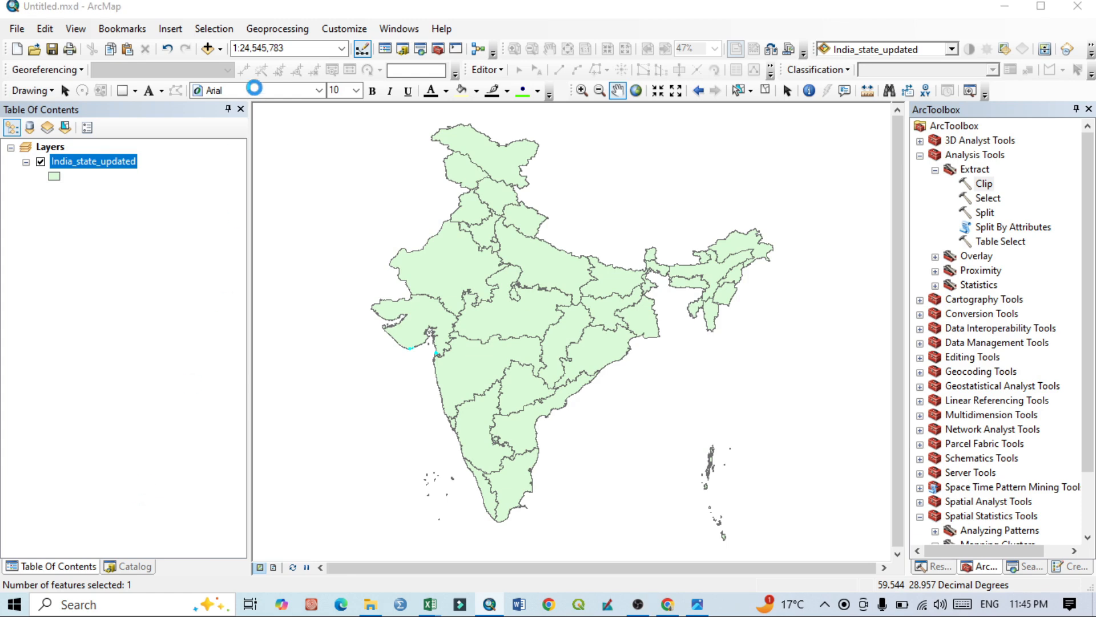
{"action": "double_click", "coordinate": [93, 161]}
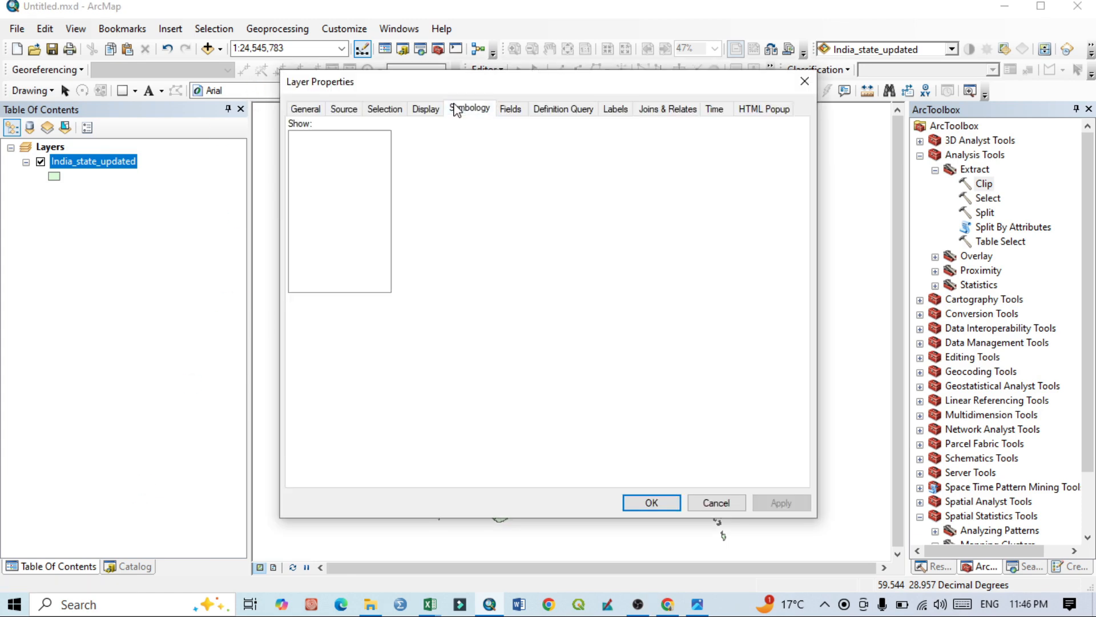
{"action": "left_click", "coordinate": [470, 109]}
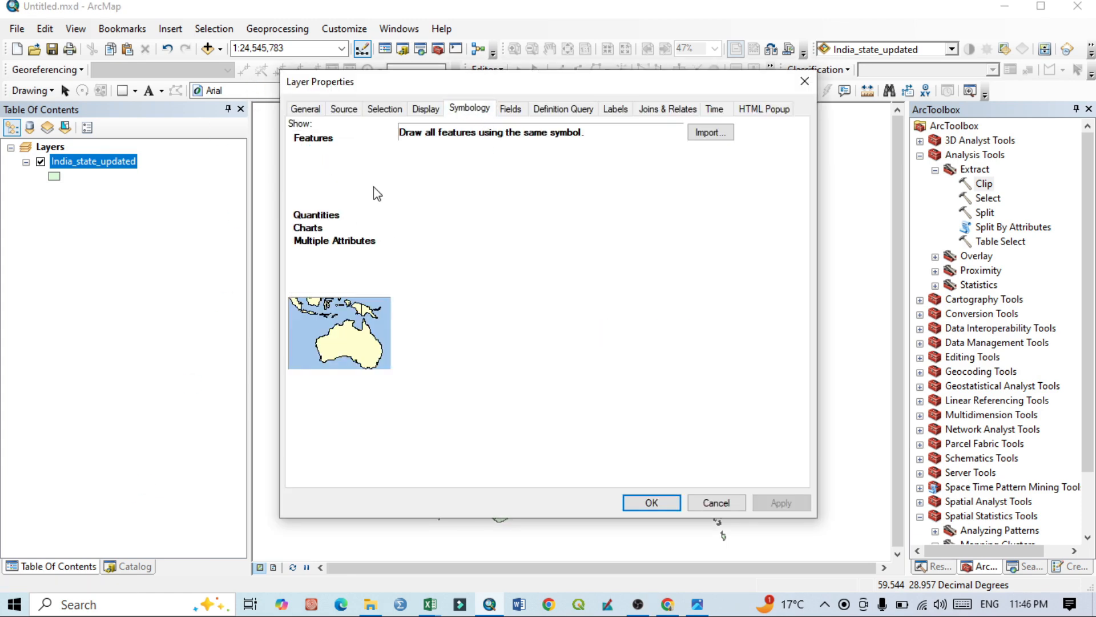
Categorize by unique values of 2011 - Rural - Person and add all values.
{"action": "left_click", "coordinate": [336, 164]}
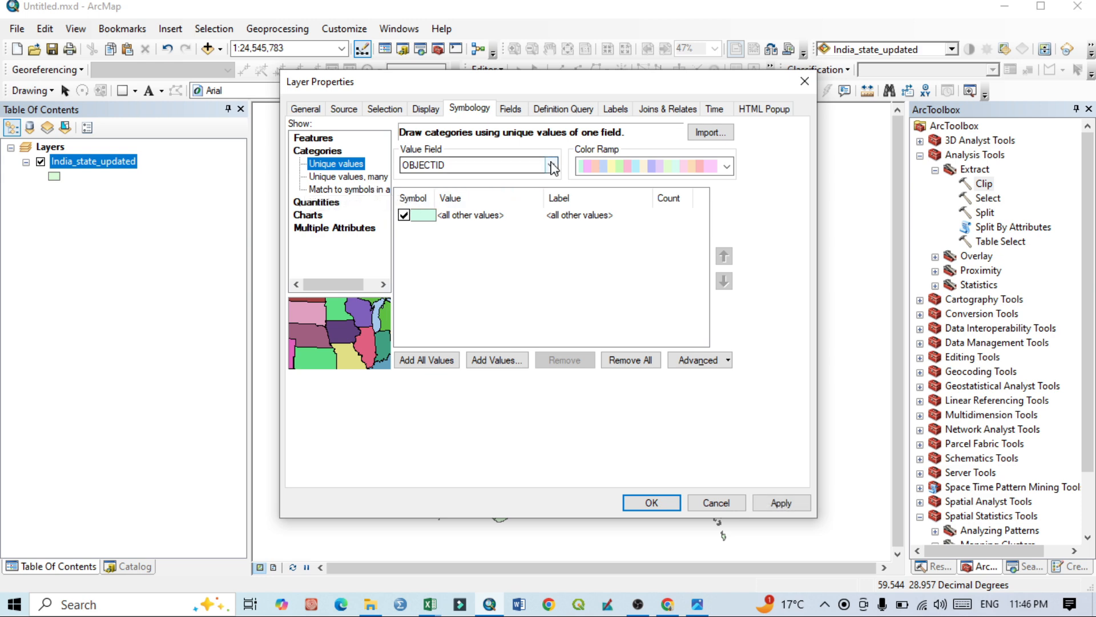
{"action": "left_click", "coordinate": [551, 165]}
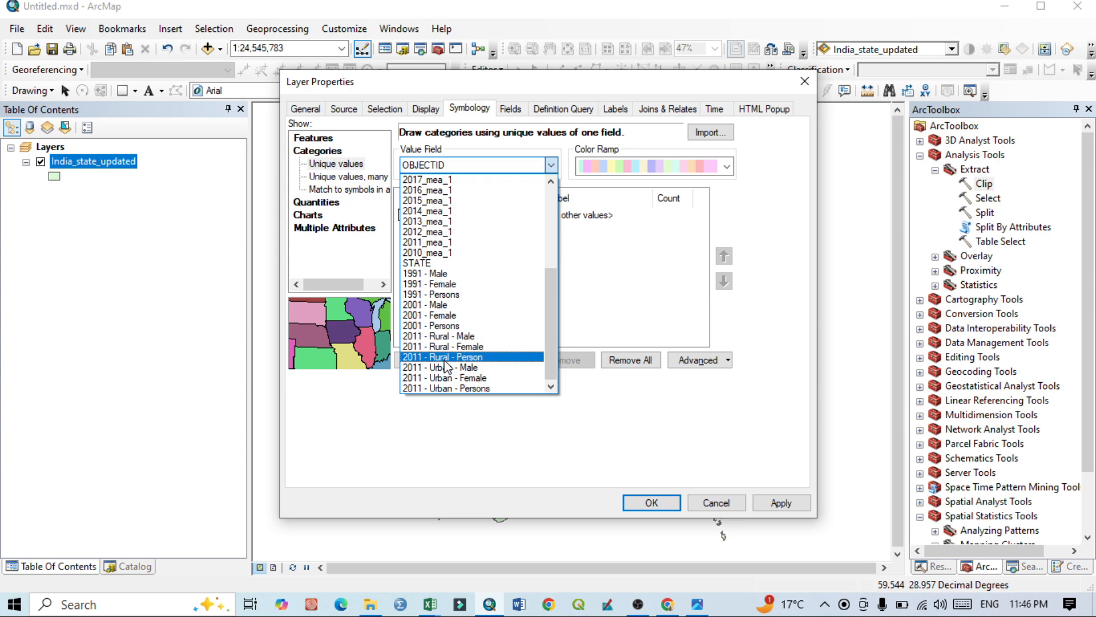
{"action": "left_click", "coordinate": [443, 356]}
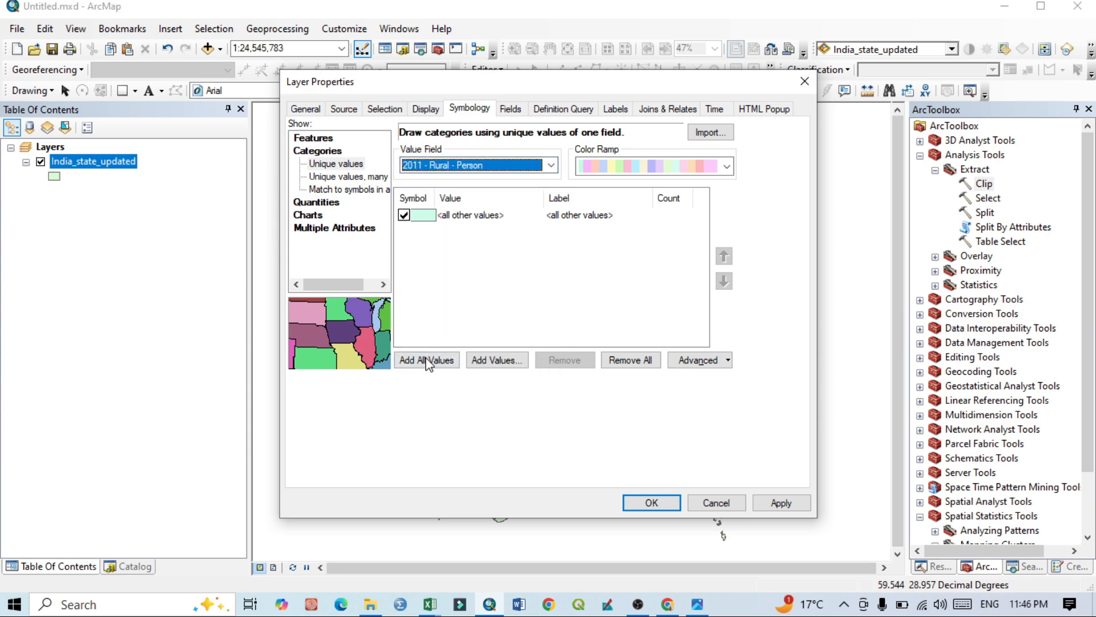
{"action": "left_click", "coordinate": [425, 359]}
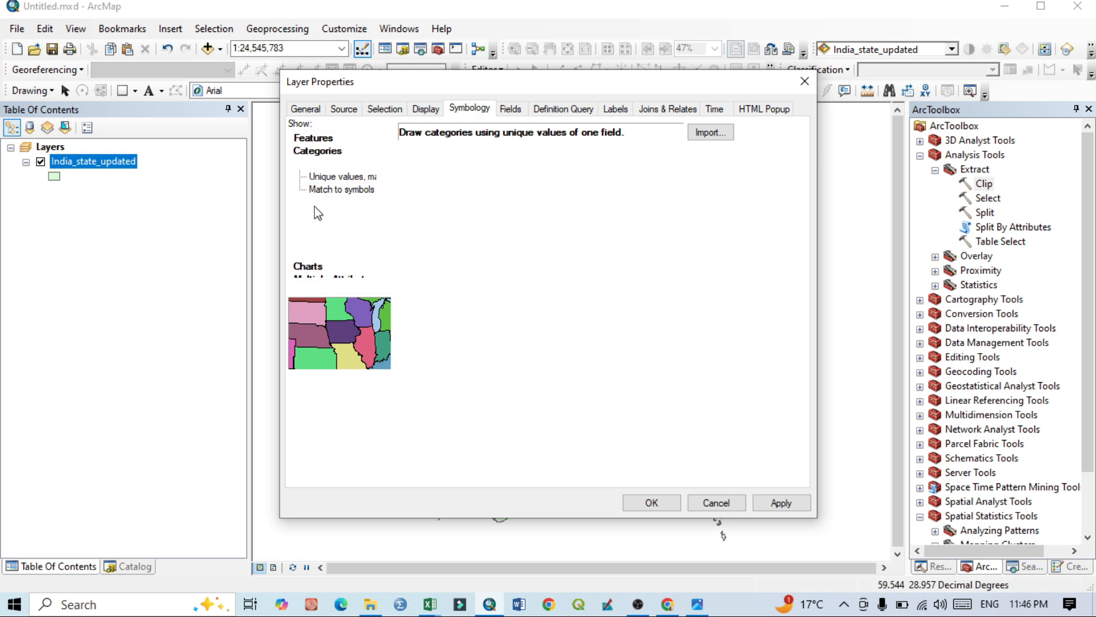
Apply Graduated colors on the 2011 - Rural - Person field and close the properties.
{"action": "left_click", "coordinate": [341, 176]}
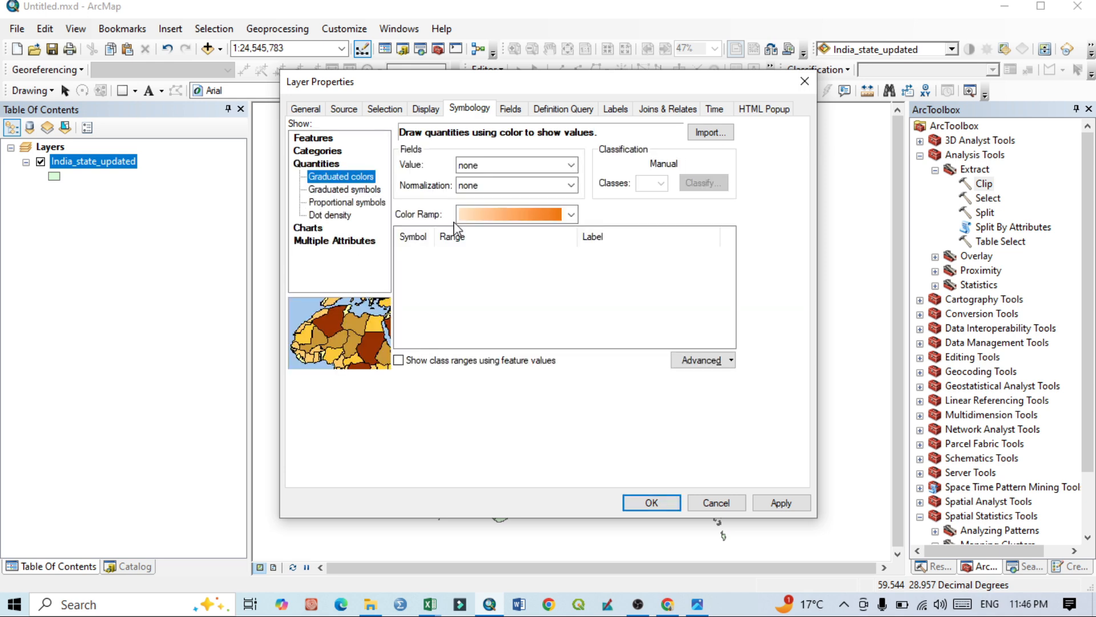
{"action": "mouse_move", "coordinate": [336, 193]}
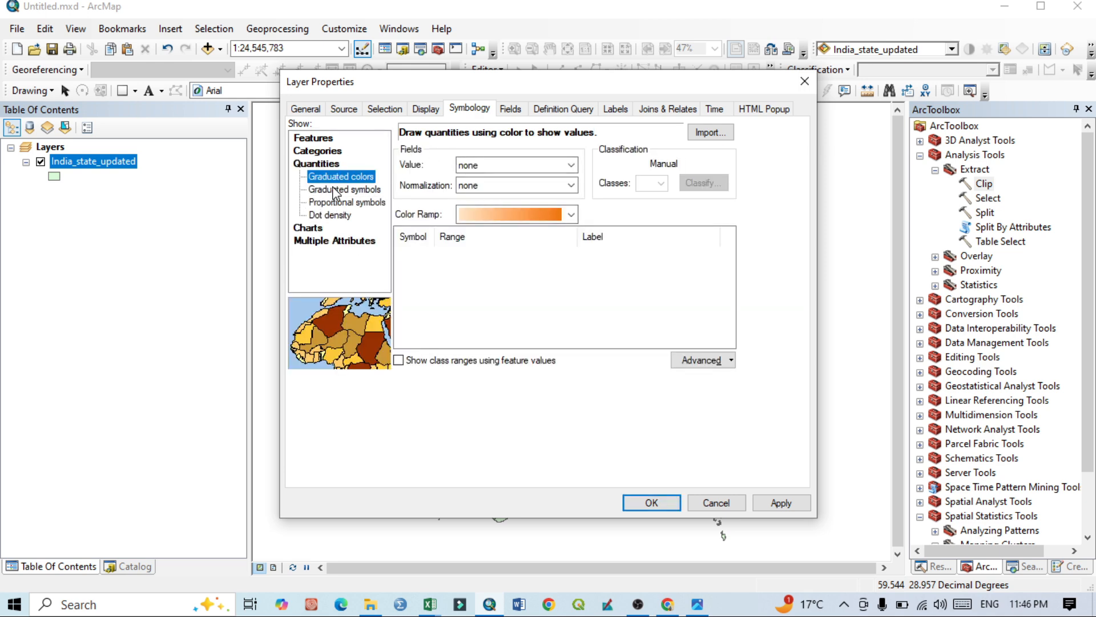
{"action": "left_click", "coordinate": [343, 190]}
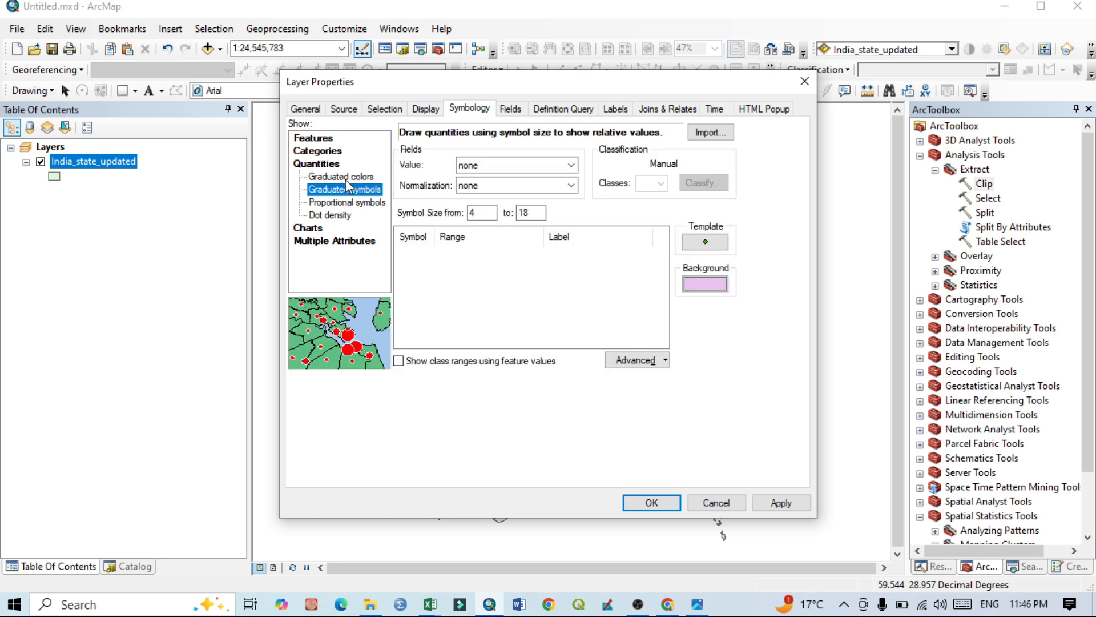
{"action": "left_click", "coordinate": [341, 177]}
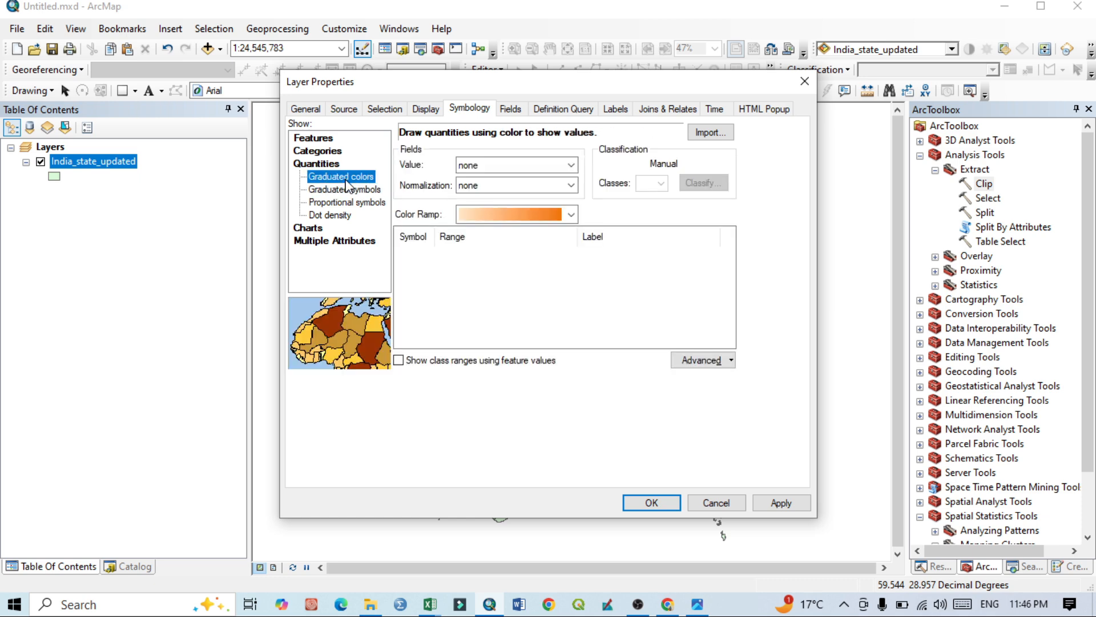
{"action": "left_click", "coordinate": [571, 165]}
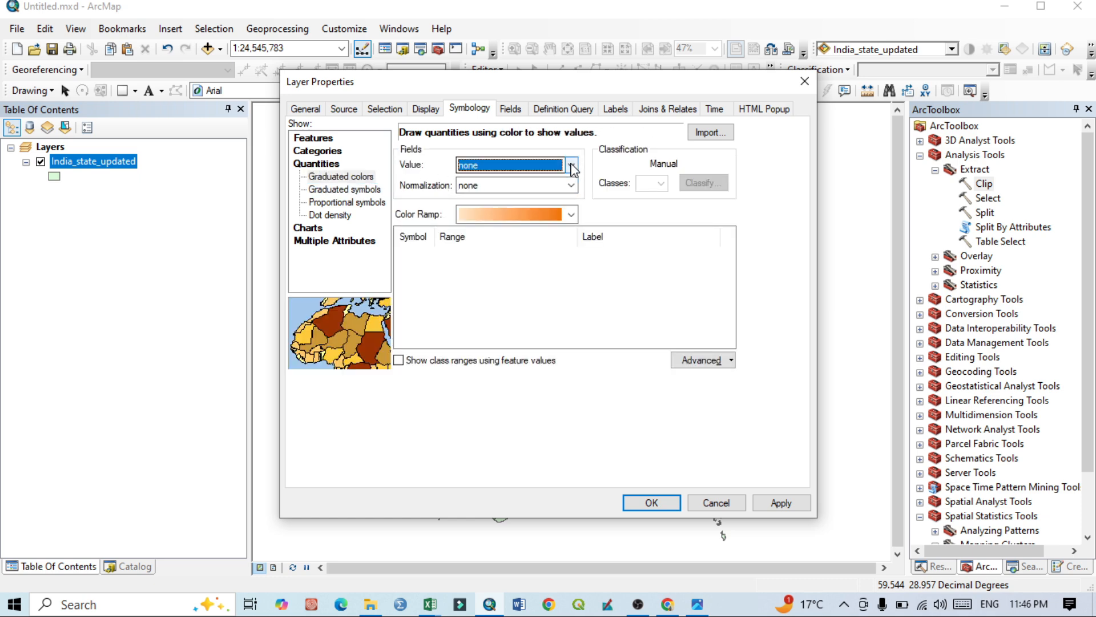
{"action": "left_click", "coordinate": [571, 165]}
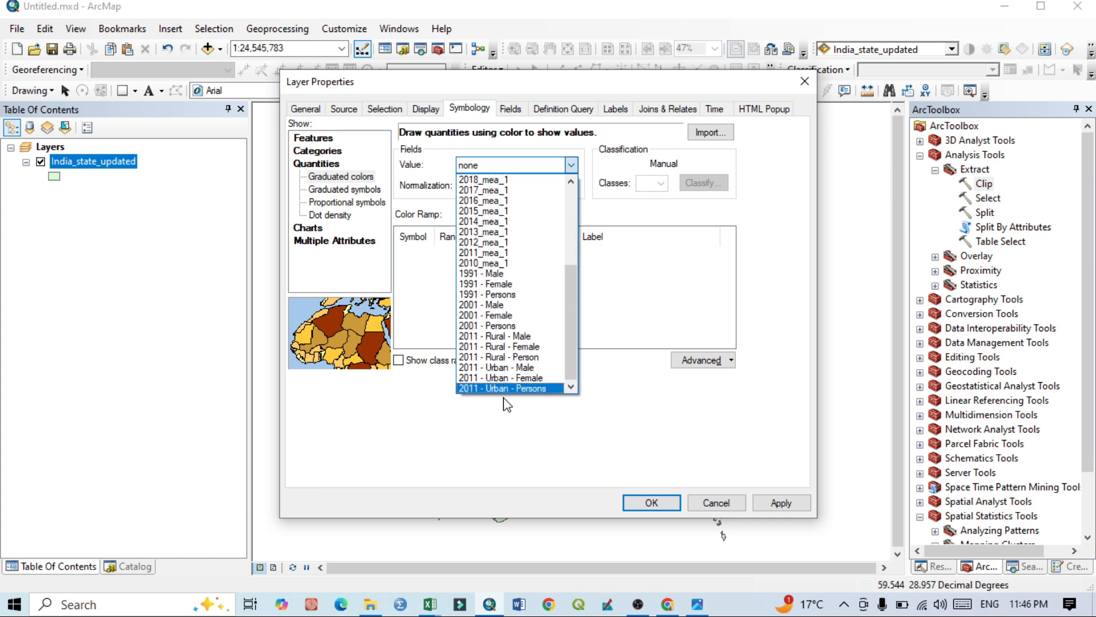
{"action": "mouse_move", "coordinate": [493, 392]}
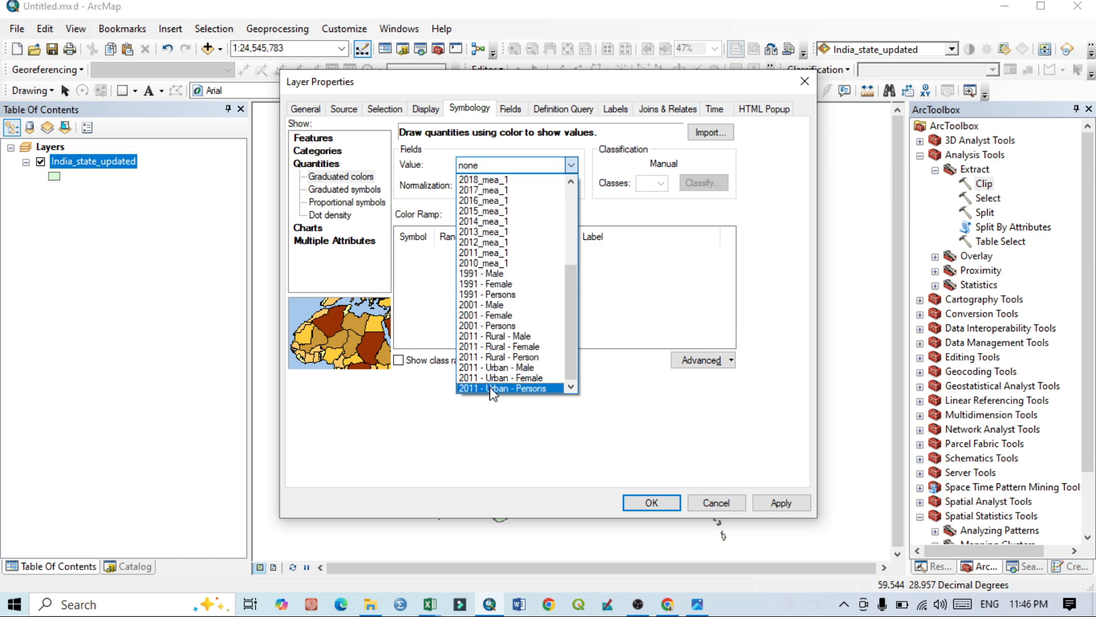
{"action": "left_click", "coordinate": [496, 357]}
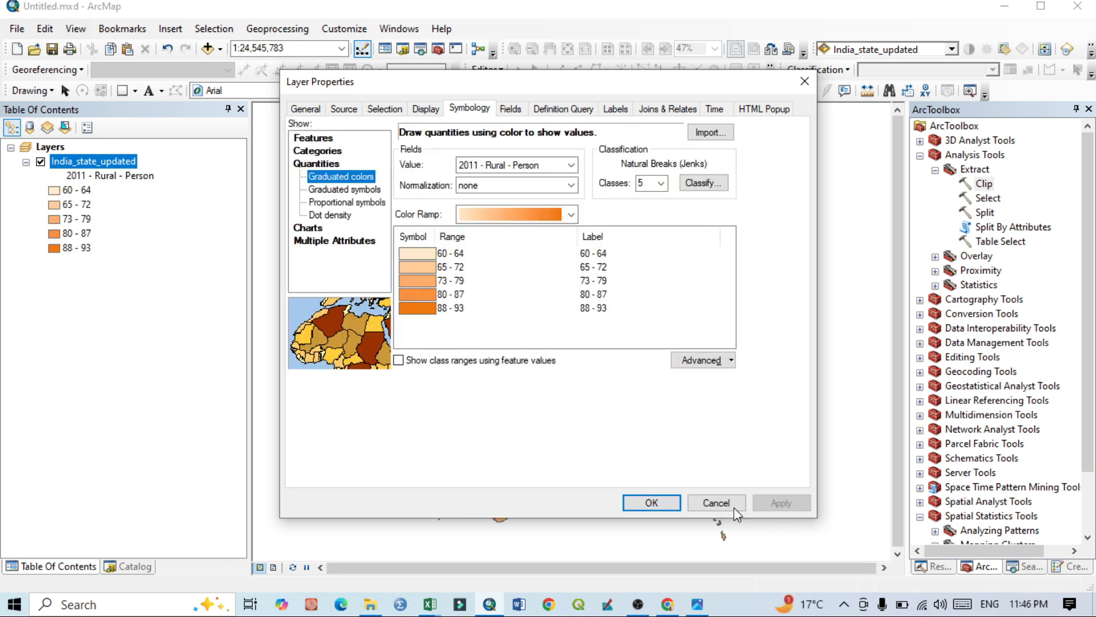
{"action": "left_click", "coordinate": [651, 503]}
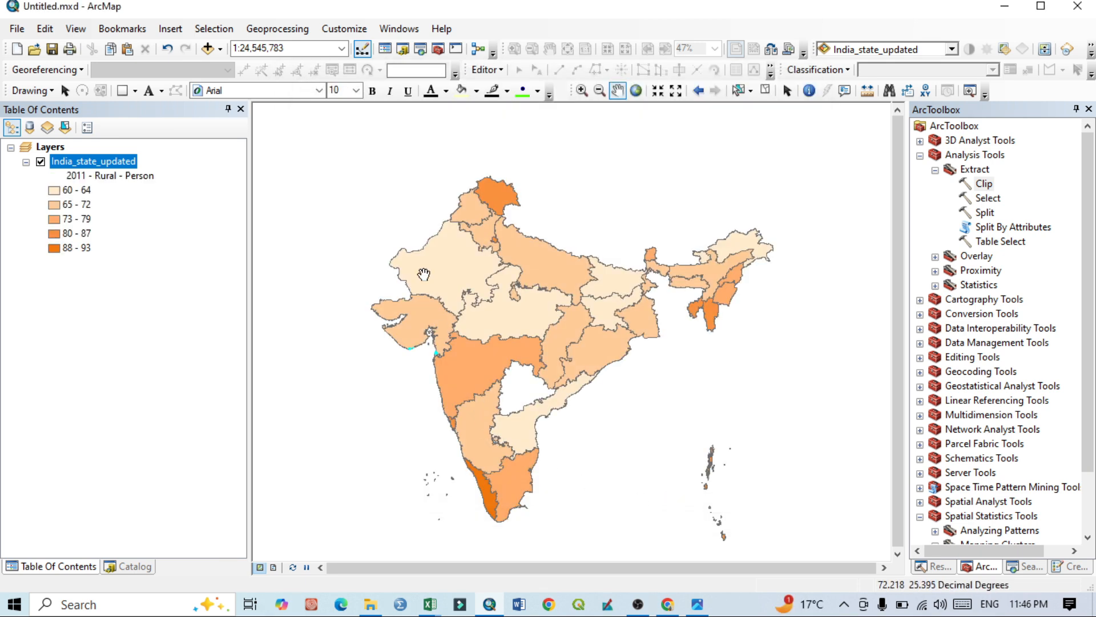
{"action": "mouse_move", "coordinate": [767, 279]}
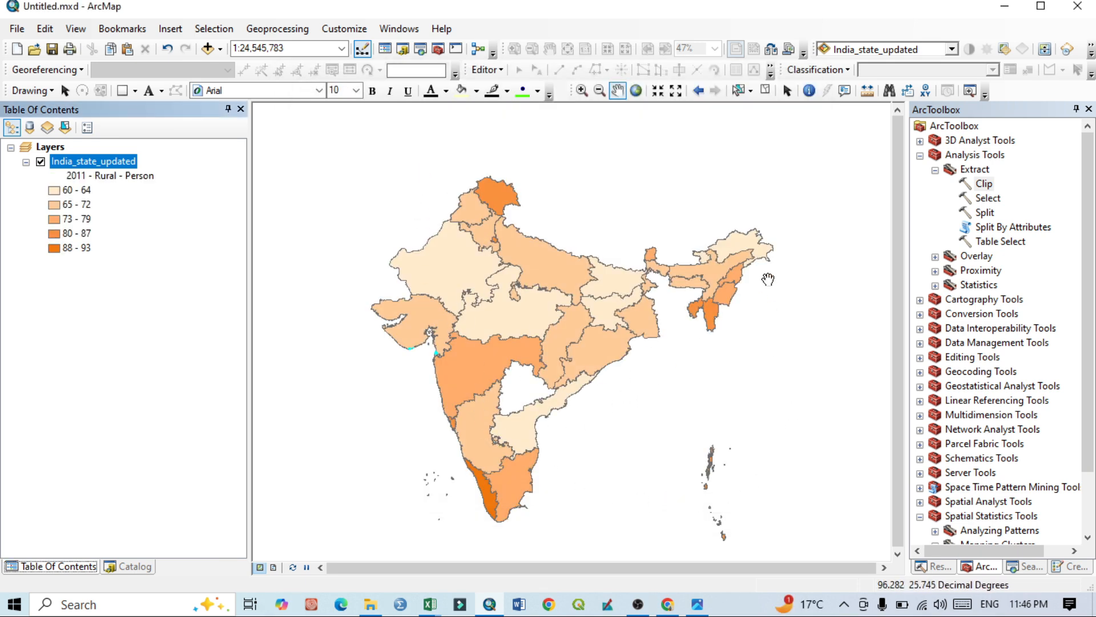
Zoom into the shaded India states map for a closer look.
{"action": "scroll", "scroll_direction": "up", "scroll_amount": 3}
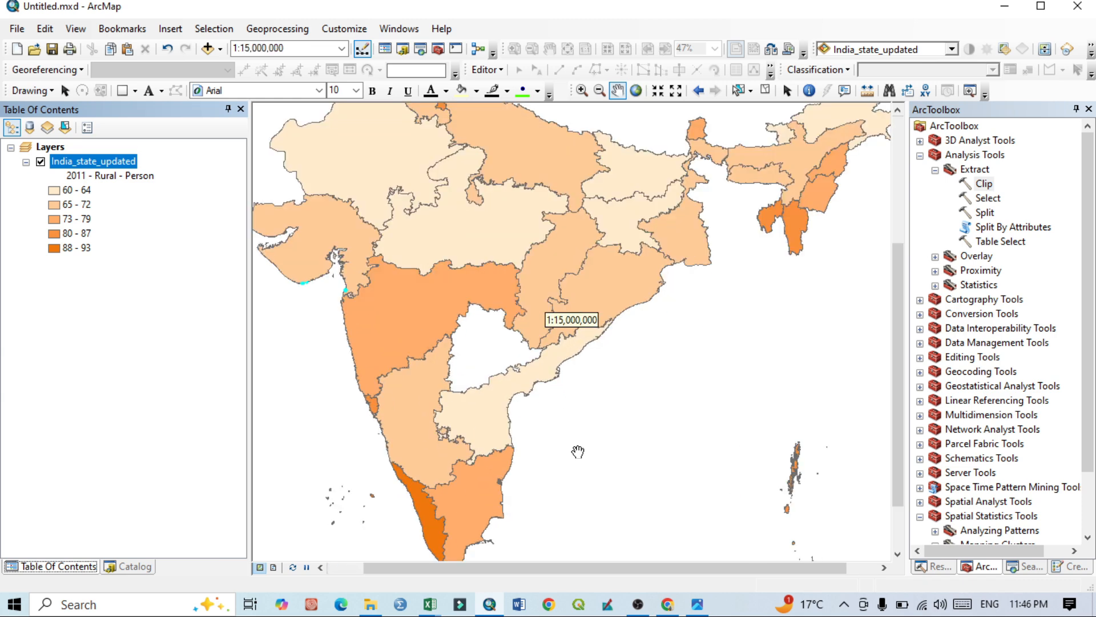
{"action": "mouse_move", "coordinate": [651, 288]}
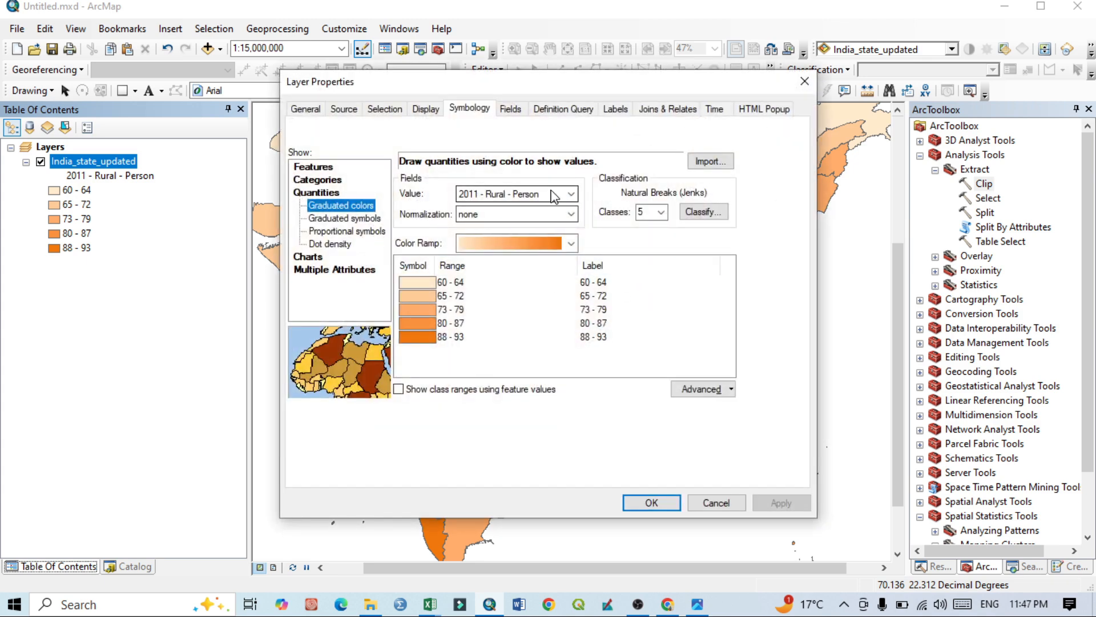
Switch the graduated color value field to 1991 - Female and apply.
{"action": "left_click", "coordinate": [571, 194]}
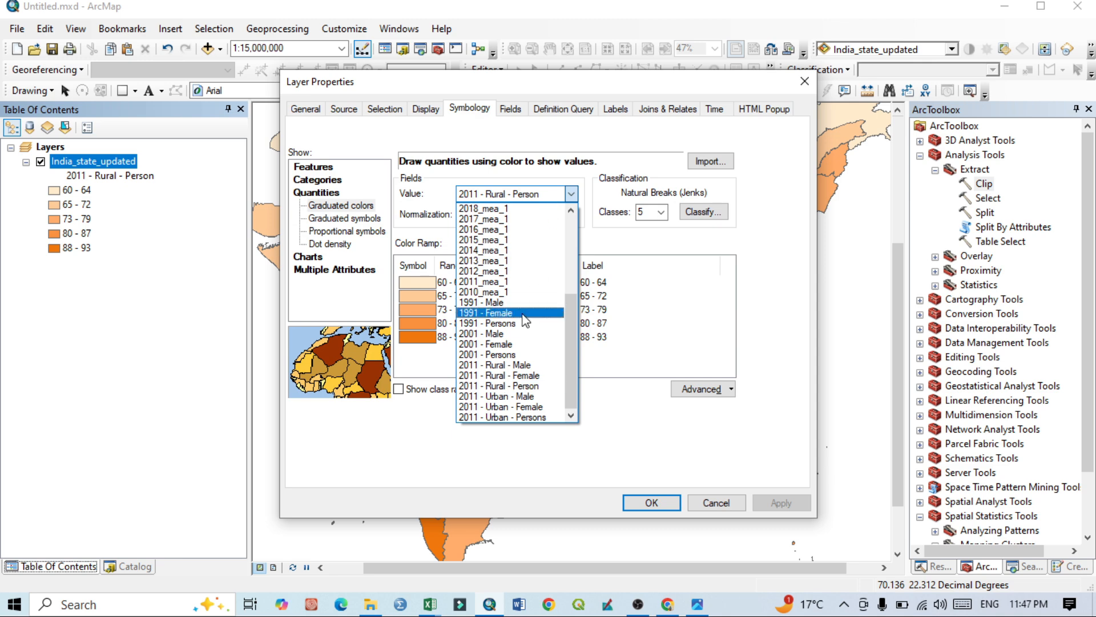
{"action": "left_click", "coordinate": [486, 313]}
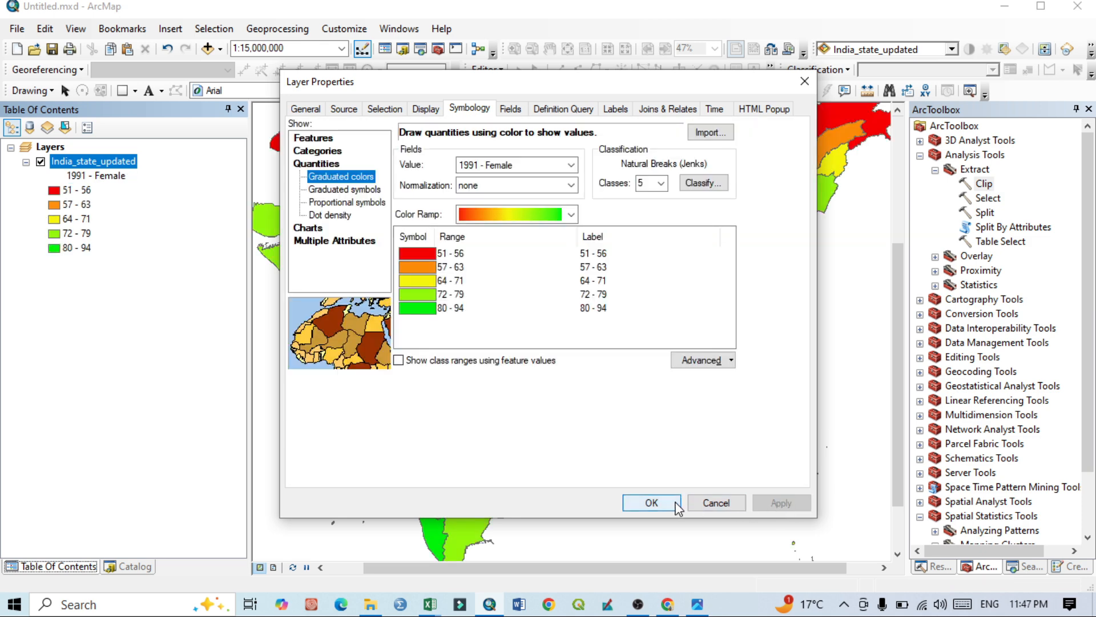
{"action": "left_click", "coordinate": [650, 502]}
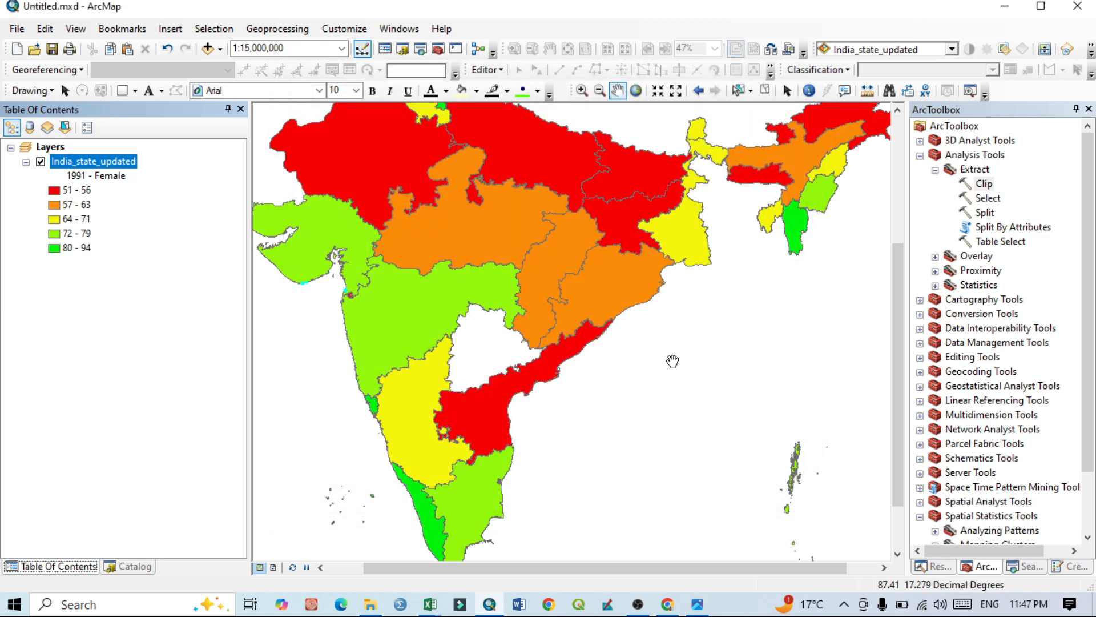
{"action": "mouse_move", "coordinate": [714, 511]}
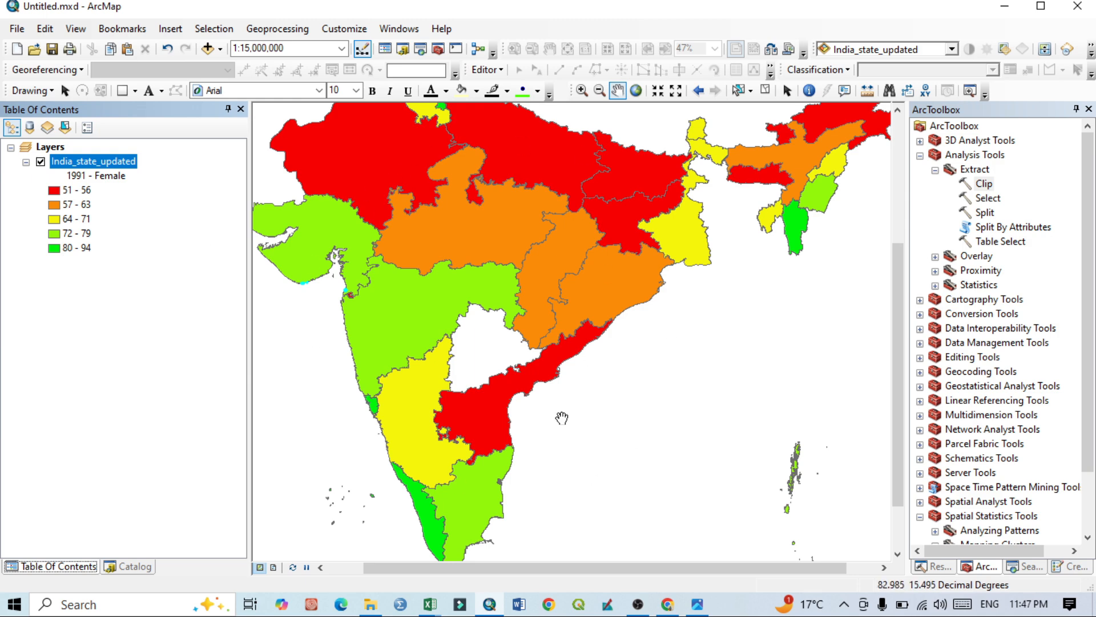
{"action": "mouse_move", "coordinate": [545, 425]}
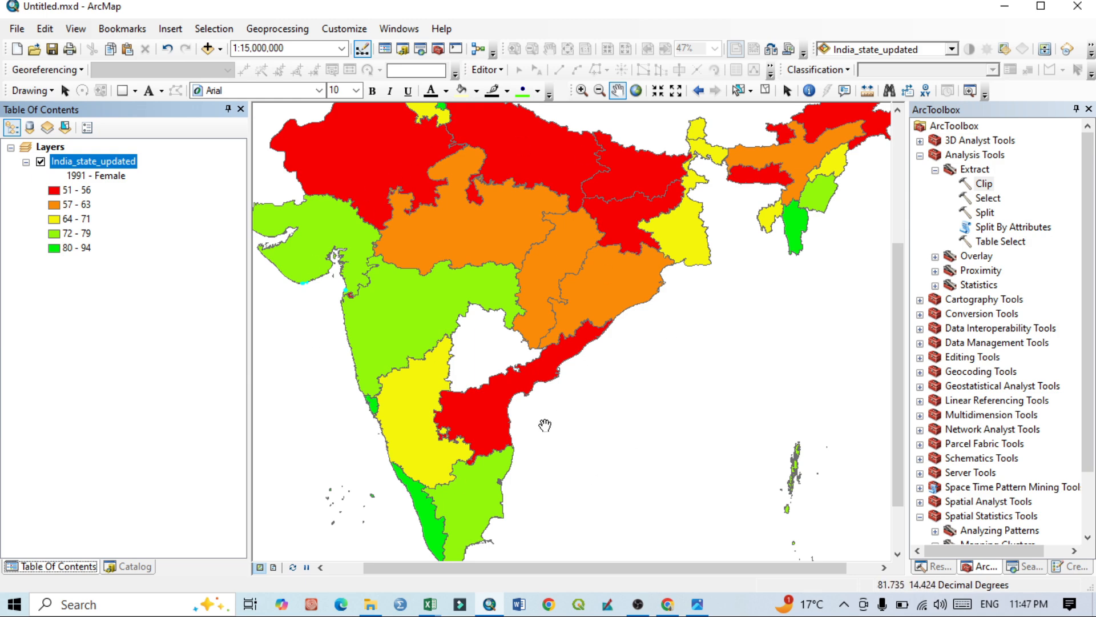